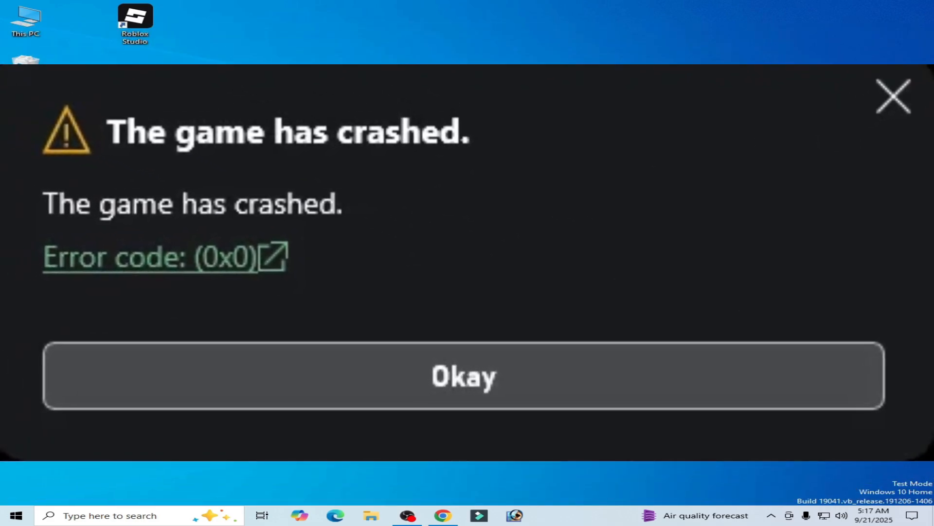
# - Dismiss the crash message, relaunch Roblox Player, and close its unexpected-error dialog
pyautogui.click(463, 375)
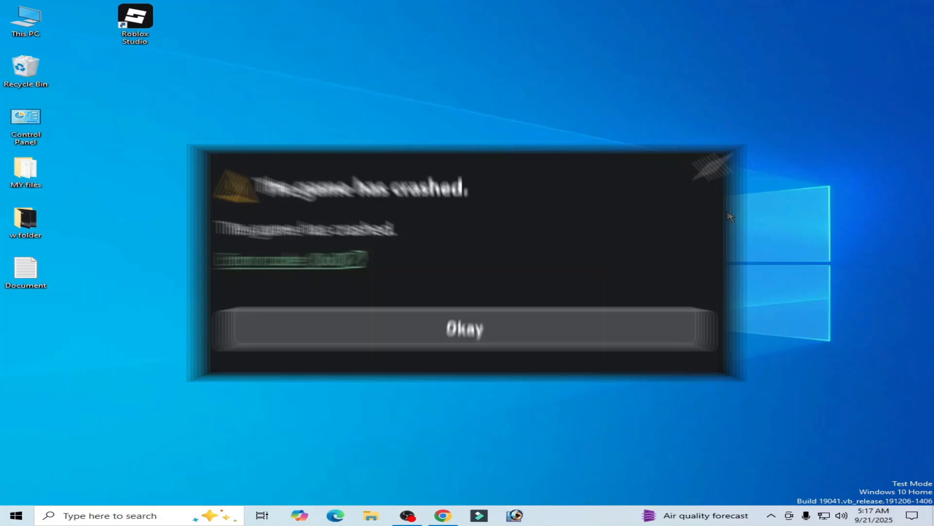
pyautogui.click(465, 328)
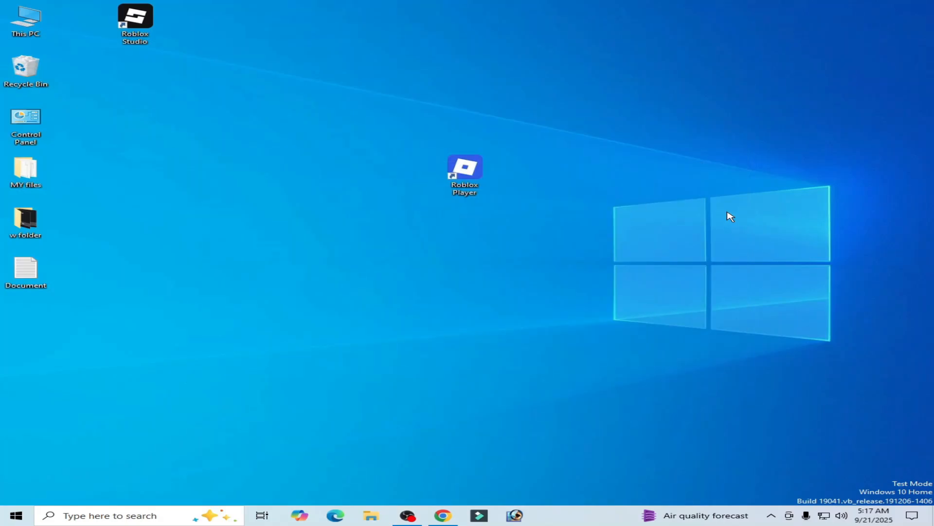
pyautogui.doubleClick(465, 170)
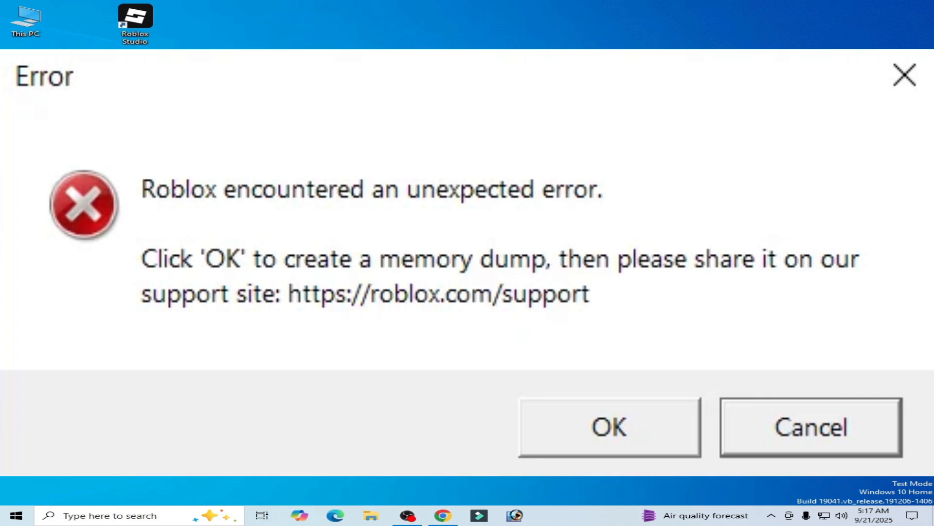
pyautogui.click(810, 427)
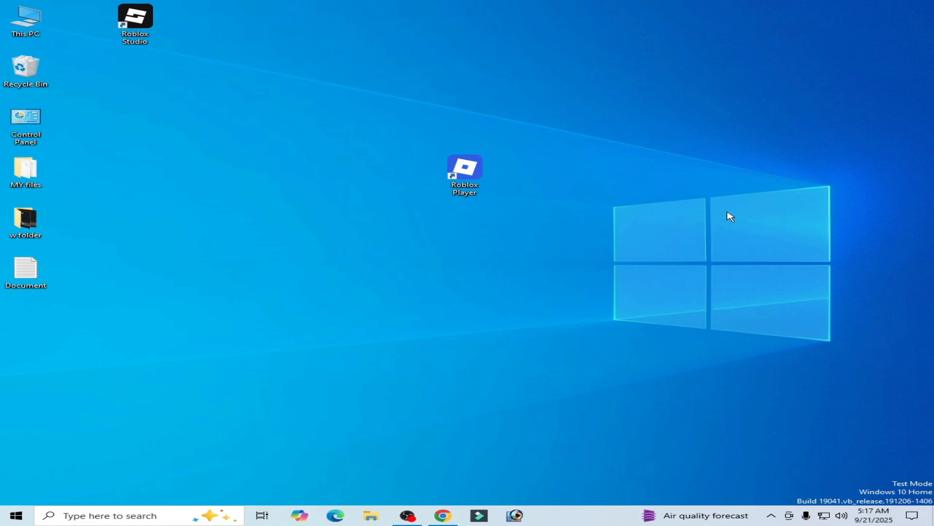
pyautogui.moveTo(451, 328)
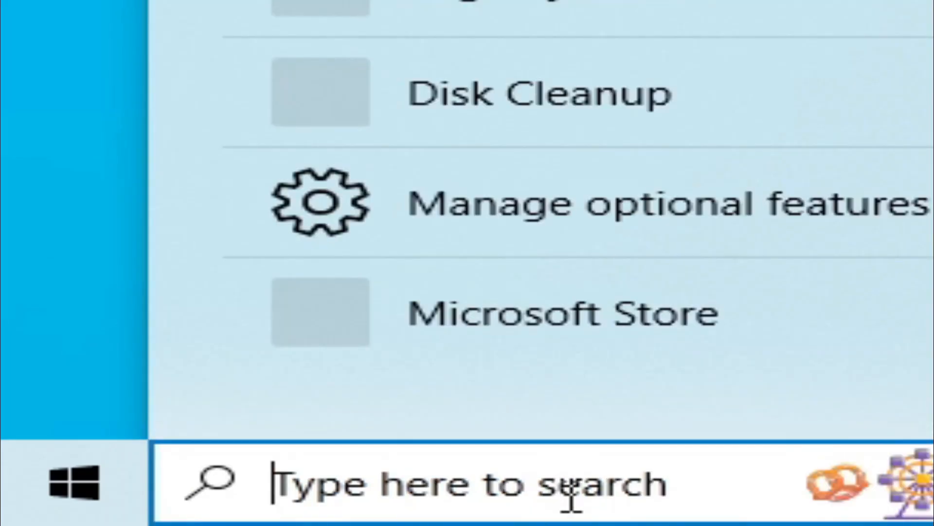
# - Open Command Prompt as administrator and paste 'bcdedit -set TESTSIGNING OFF'
pyautogui.write('cmd')
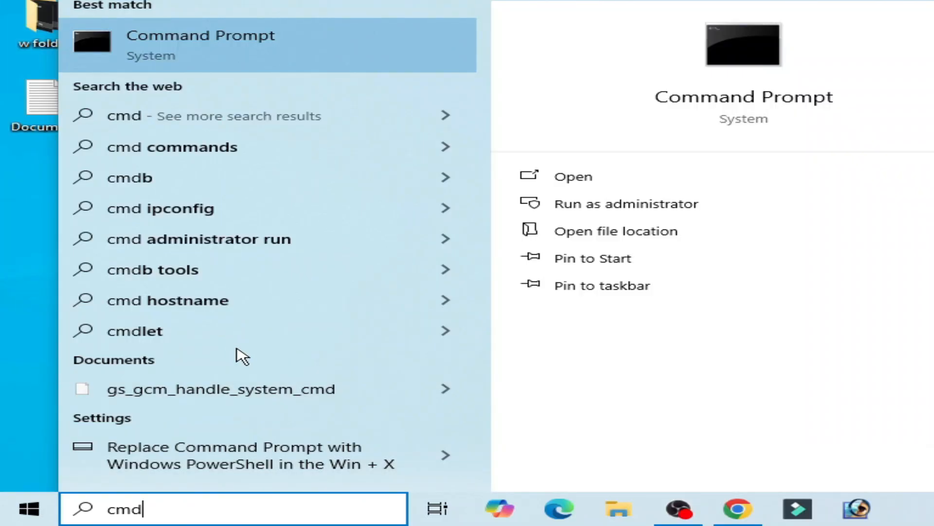
pyautogui.rightClick(200, 45)
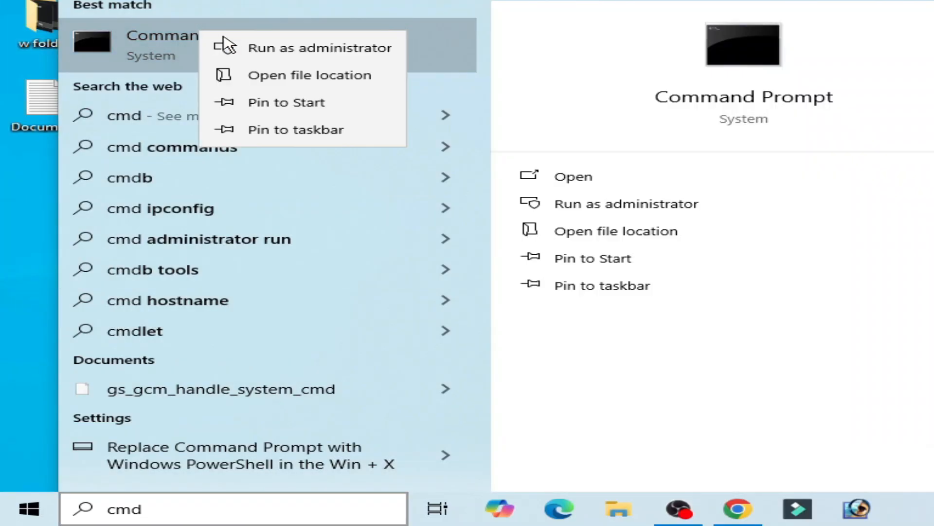
pyautogui.click(320, 47)
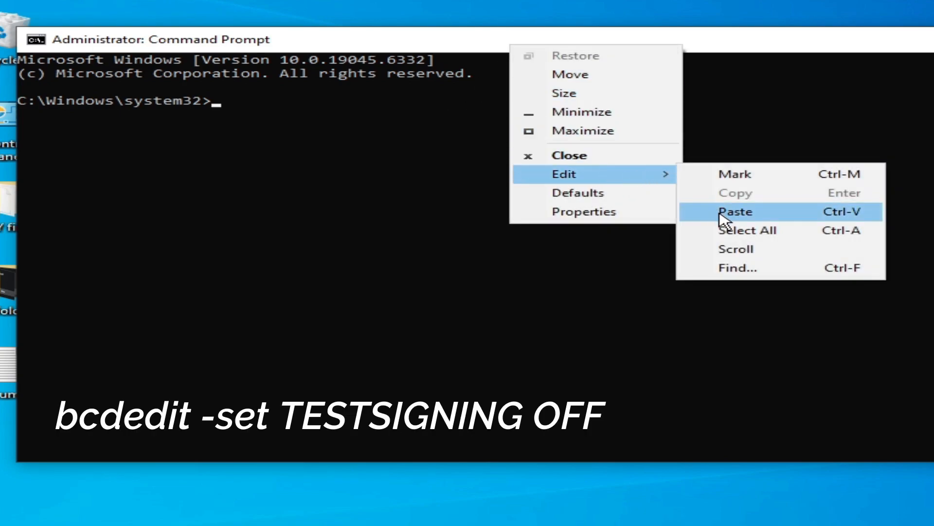
pyautogui.click(735, 211)
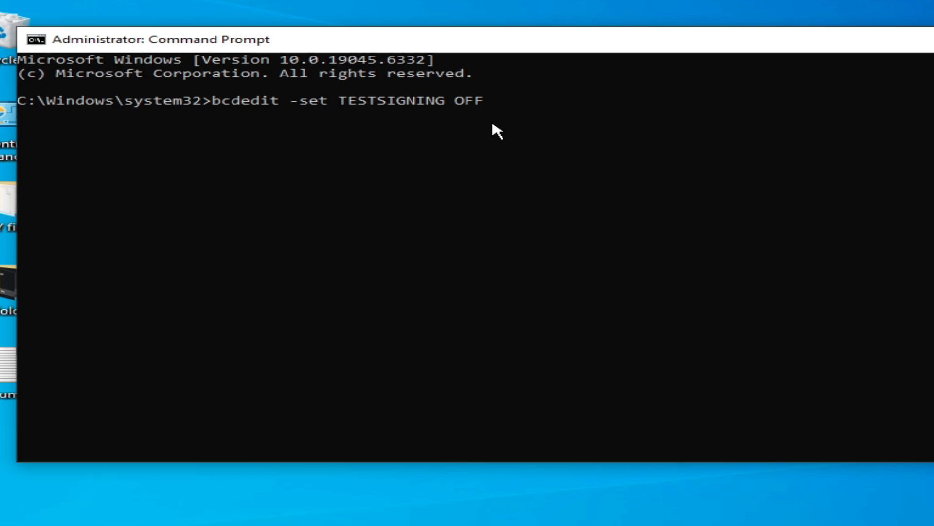
pyautogui.moveTo(526, 132)
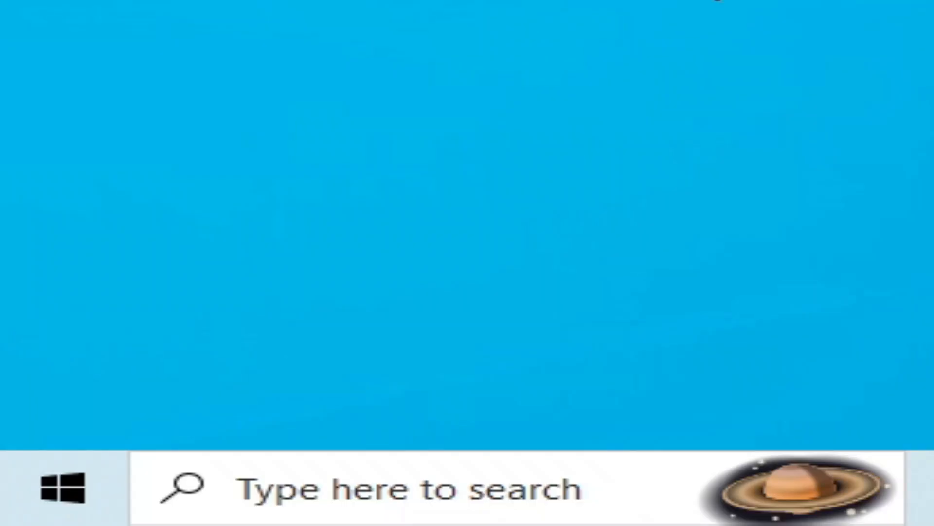
# - Close Command Prompt and drag the Roblox Player shortcut left toward the other icons
pyautogui.click(59, 408)
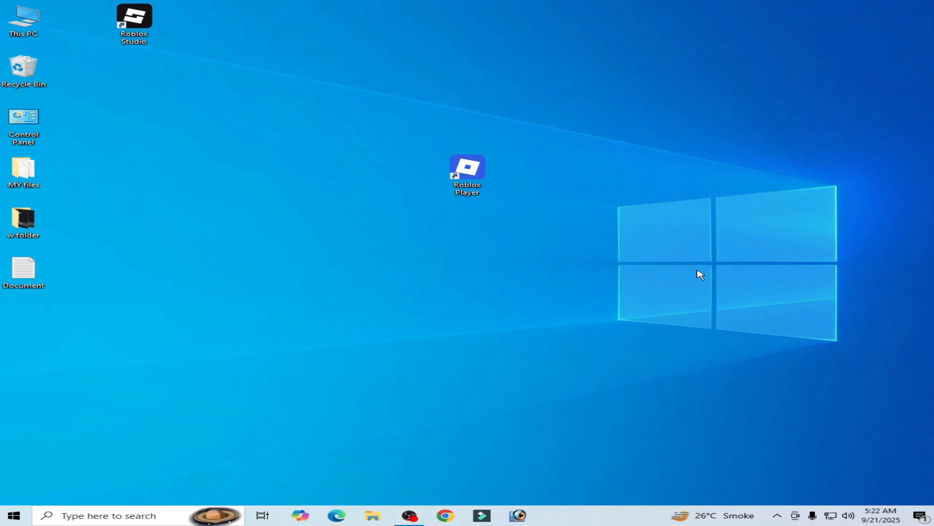
pyautogui.moveTo(468, 175); pyautogui.dragTo(245, 174)
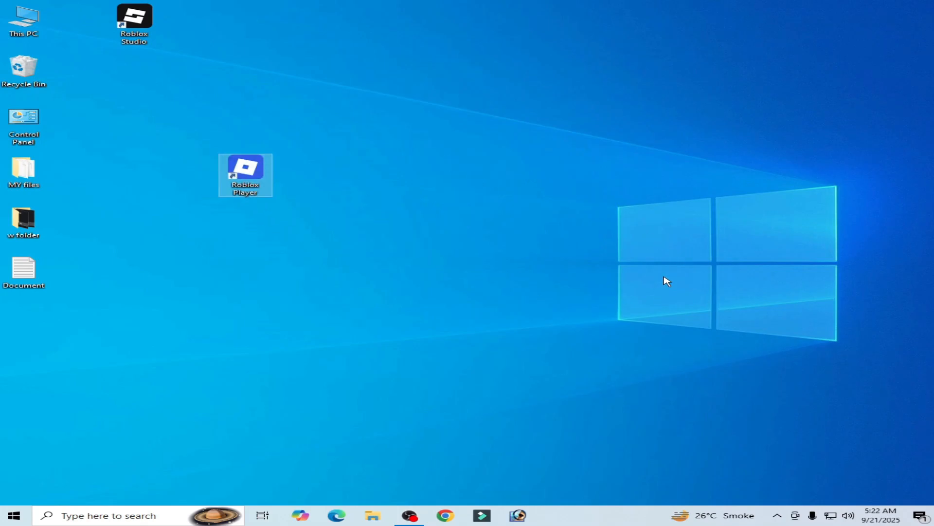
pyautogui.moveTo(455, 280)
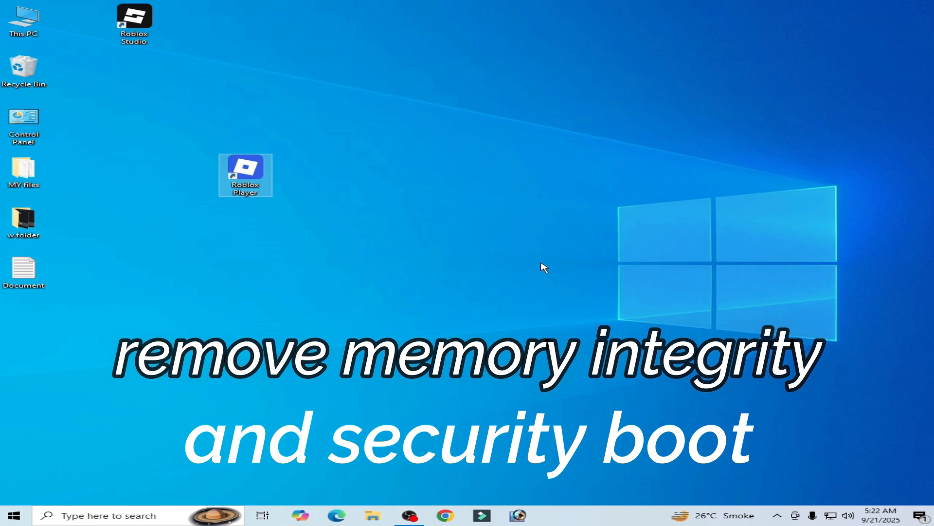
pyautogui.moveTo(589, 316)
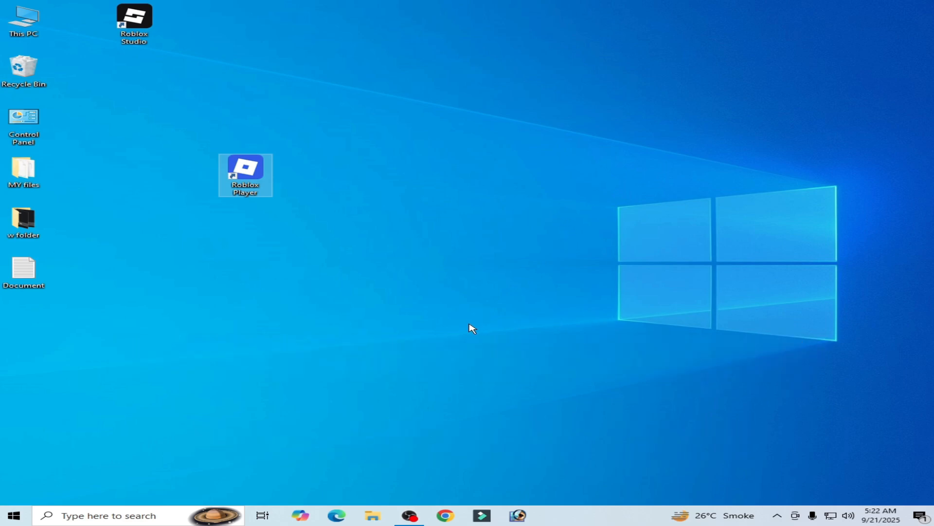
pyautogui.moveTo(526, 275)
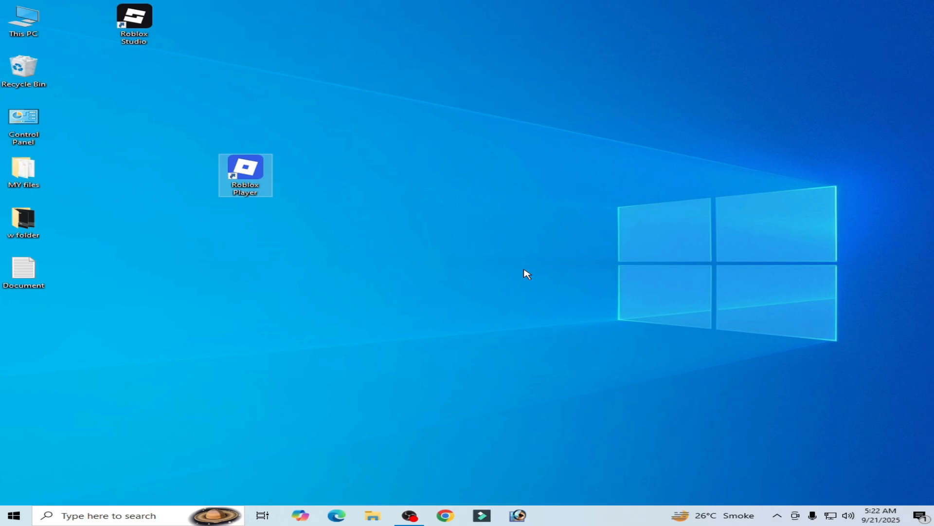
pyautogui.moveTo(788, 511)
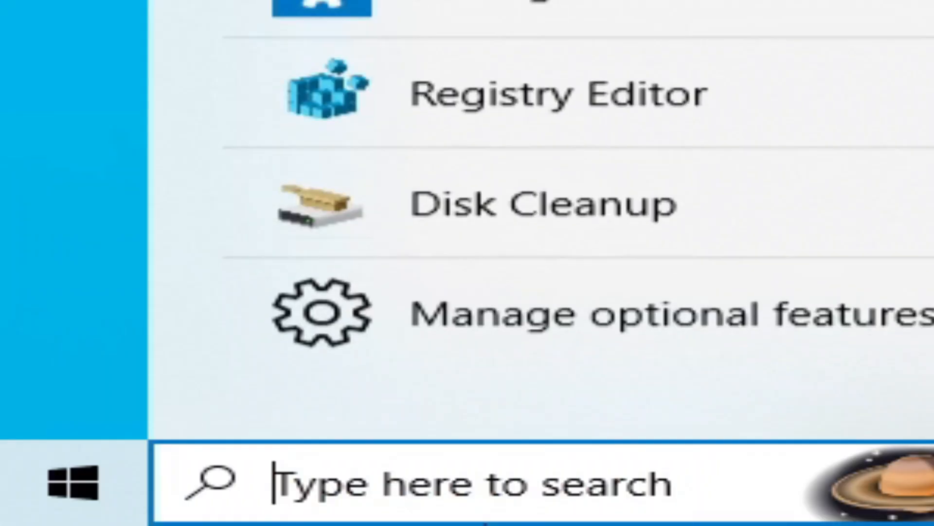
# - Search 'sysi' to open System Information and check Secure Boot State is On
pyautogui.write('s')
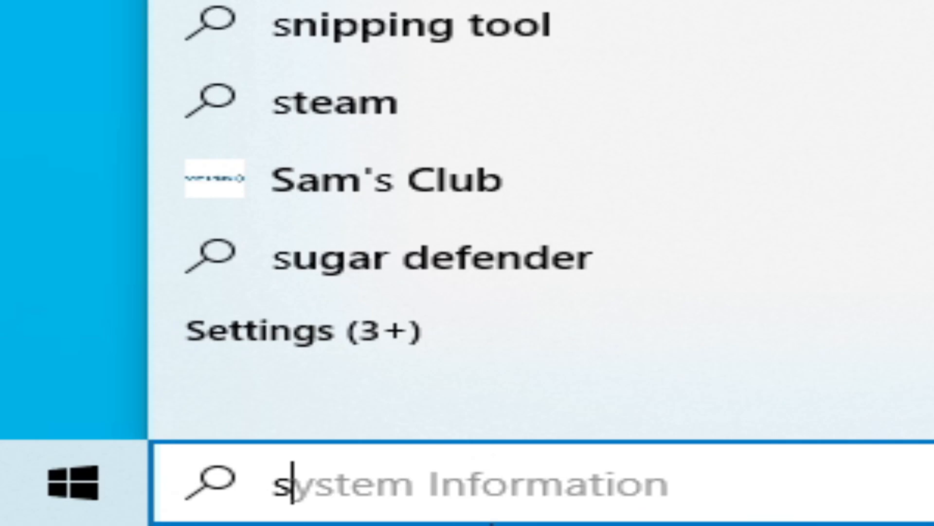
pyautogui.write('ysi')
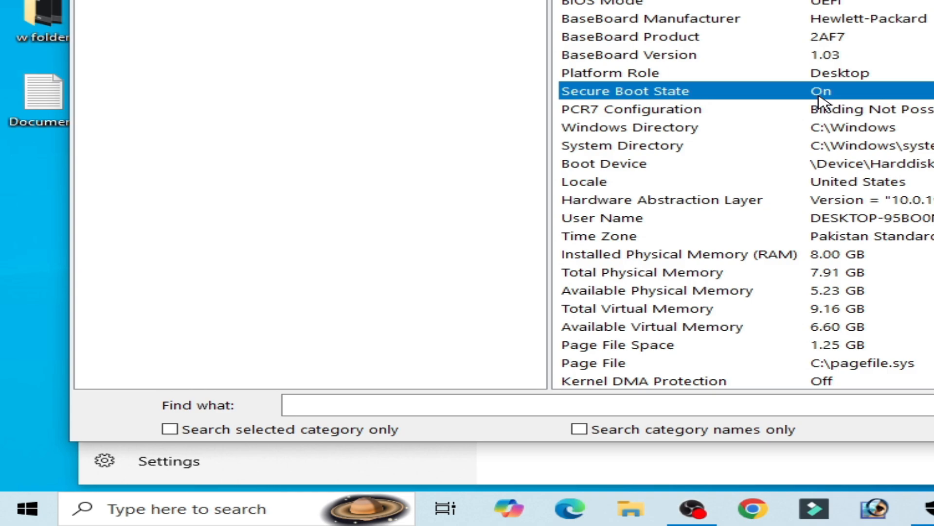
pyautogui.moveTo(867, 107)
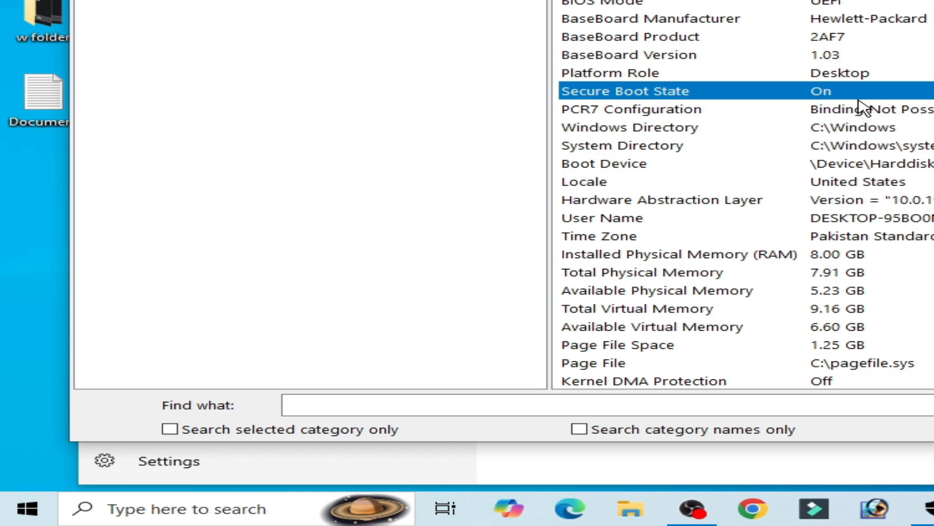
pyautogui.moveTo(673, 110)
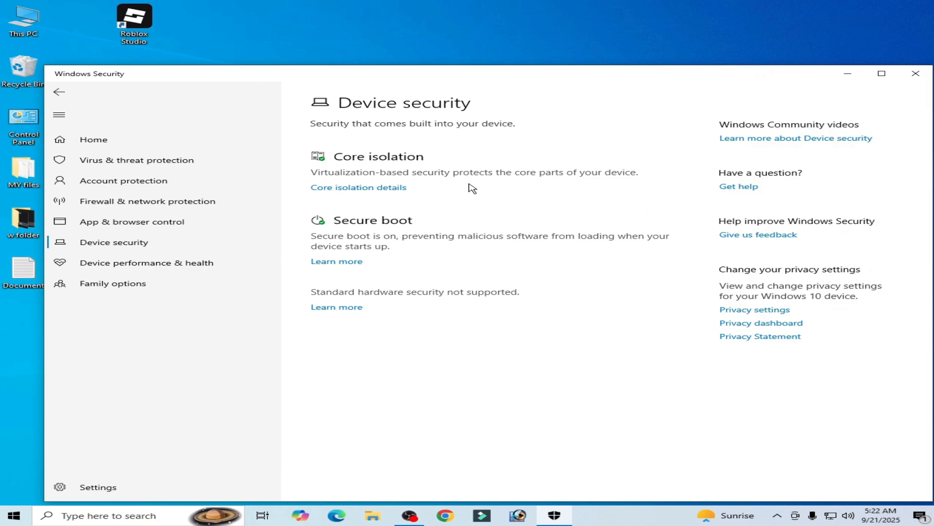
pyautogui.moveTo(359, 171)
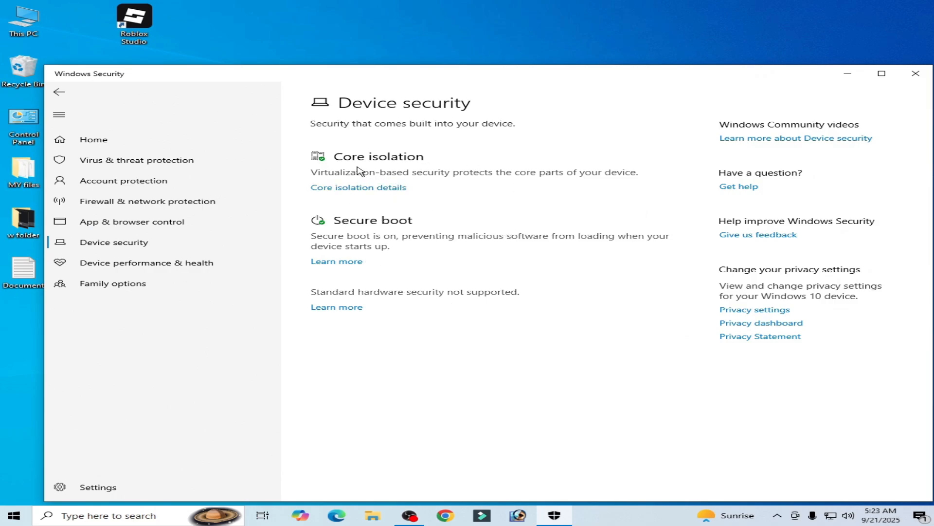
pyautogui.moveTo(359, 188)
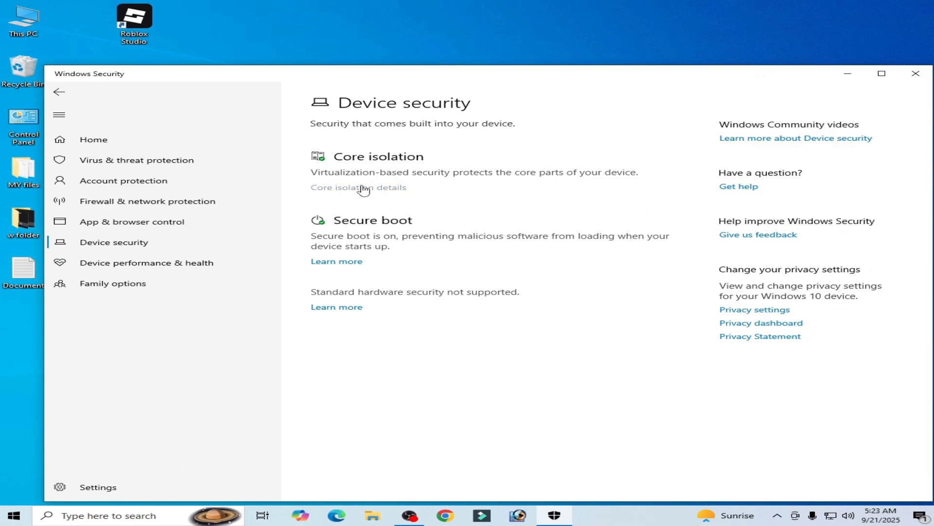
# - Open Core isolation details and verify Memory integrity is Off
pyautogui.click(358, 186)
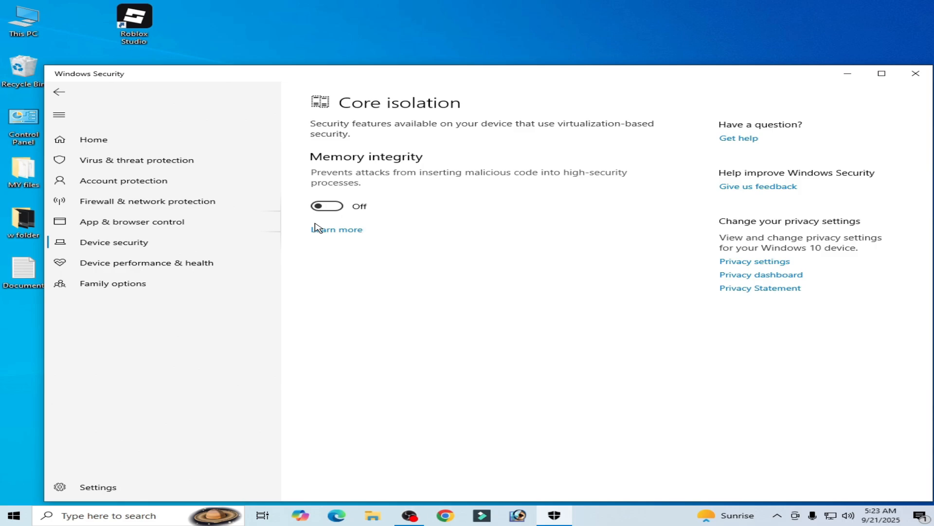
pyautogui.moveTo(298, 207)
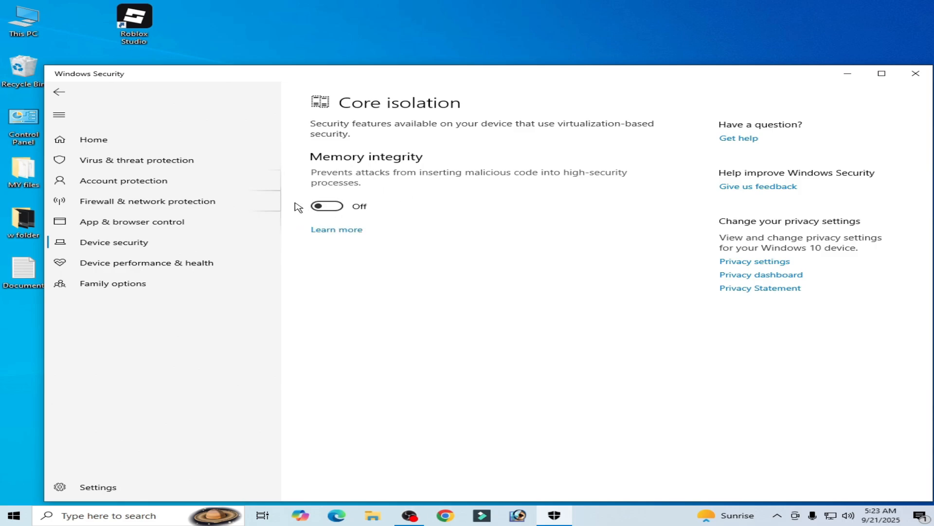
pyautogui.moveTo(409, 249)
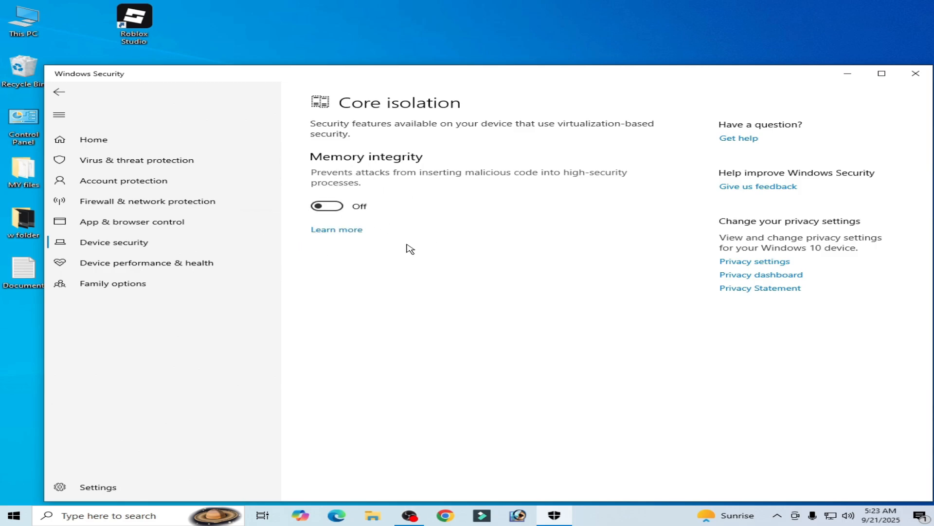
pyautogui.click(59, 91)
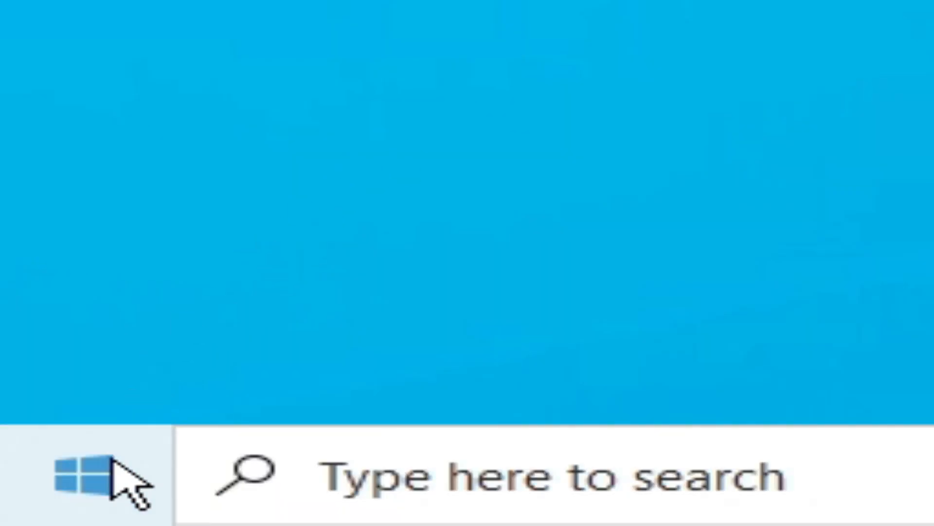
# - Restart the computer from the Start menu power options
pyautogui.click(83, 477)
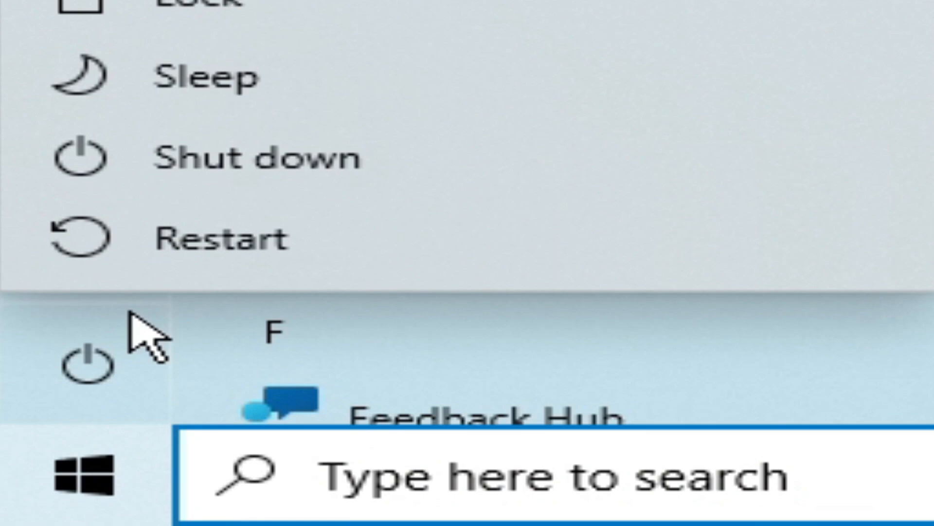
pyautogui.moveTo(227, 238)
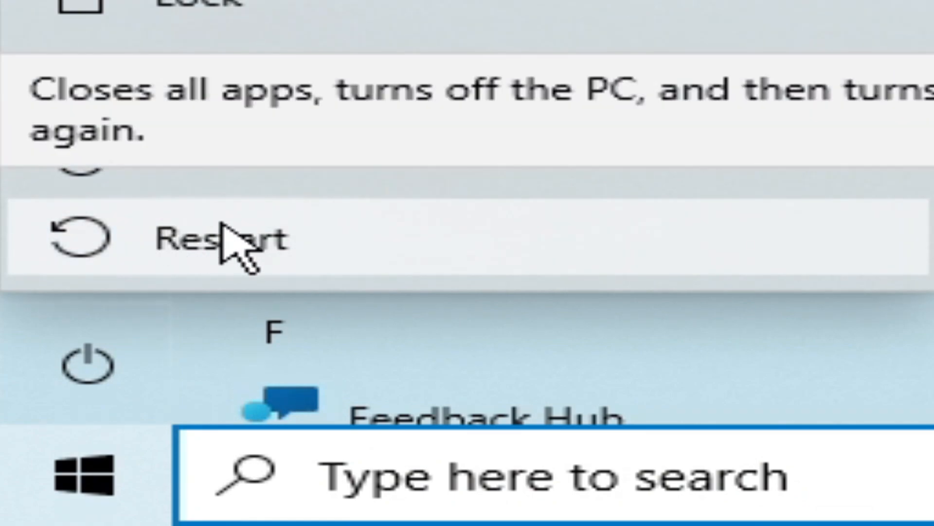
pyautogui.click(209, 237)
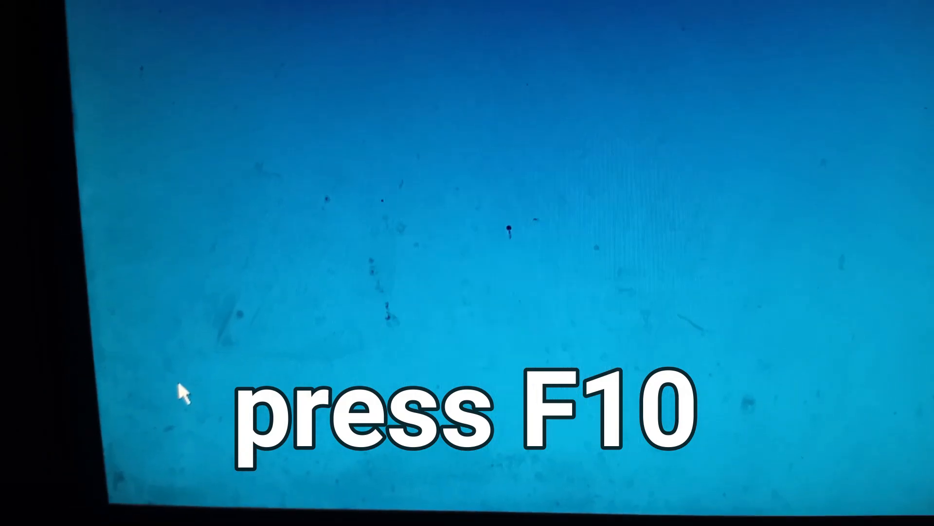
# - Enter HP BIOS with F10 and open Secure Boot Configuration, accepting its warning
pyautogui.press('F10')
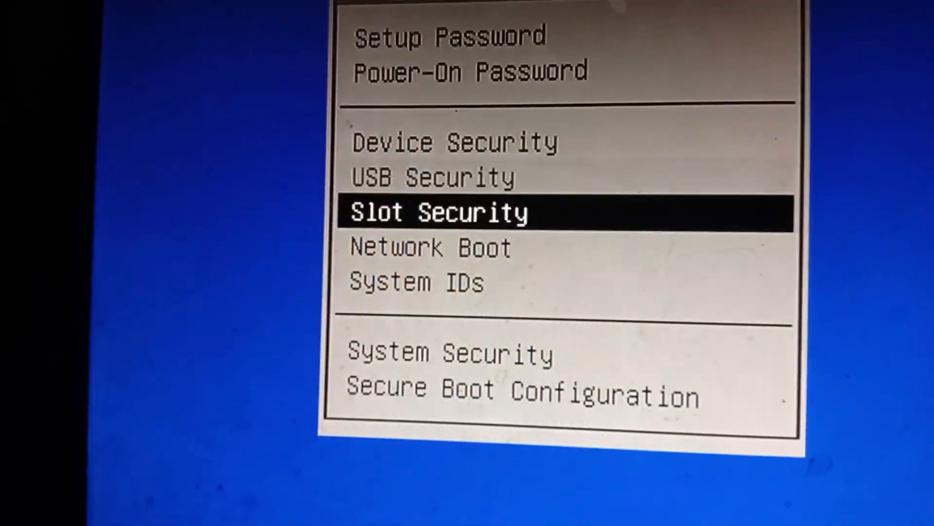
pyautogui.press('Down')
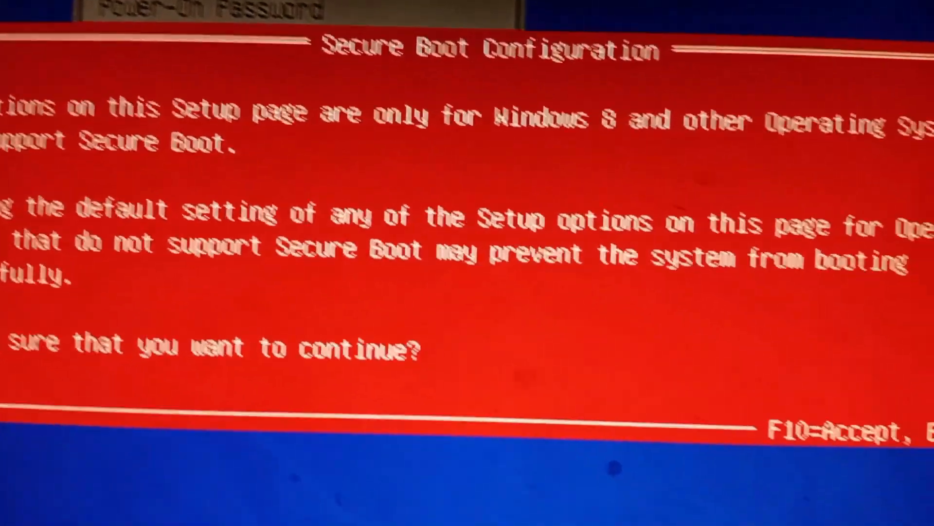
pyautogui.press('F10')
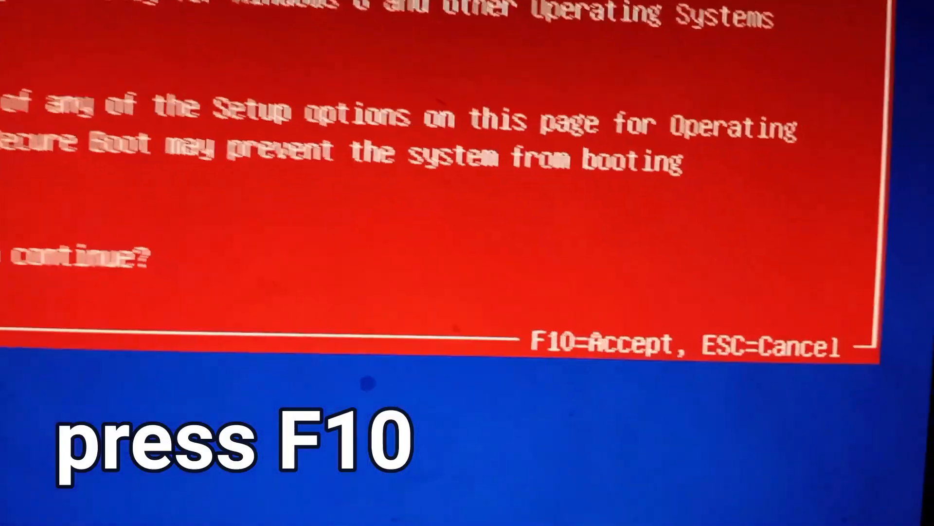
pyautogui.press('f10')
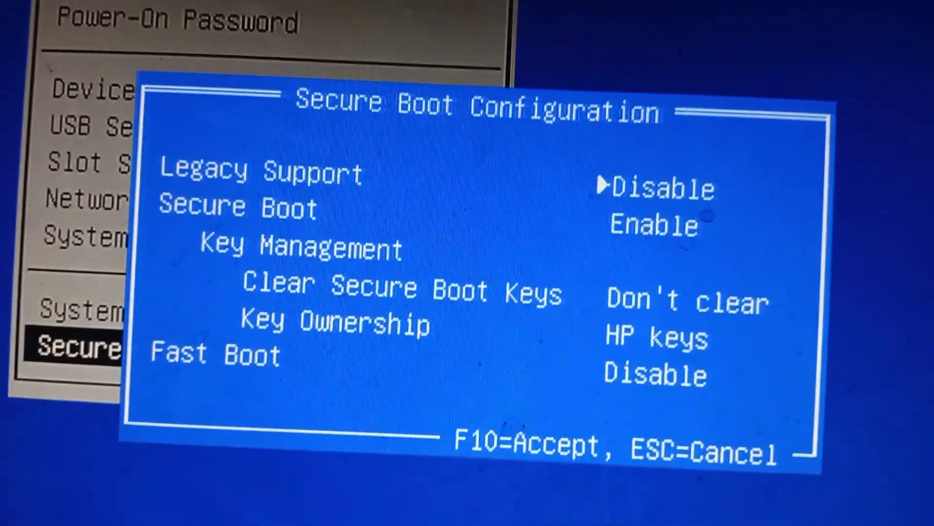
# - Set Secure Boot to Disable and Legacy Support to Enable, then accept with F10
pyautogui.press('down')
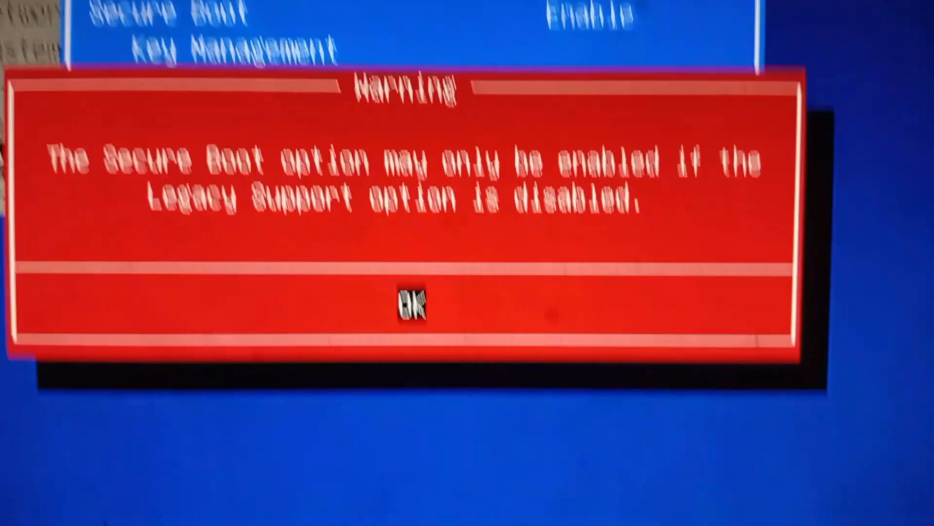
pyautogui.click(412, 300)
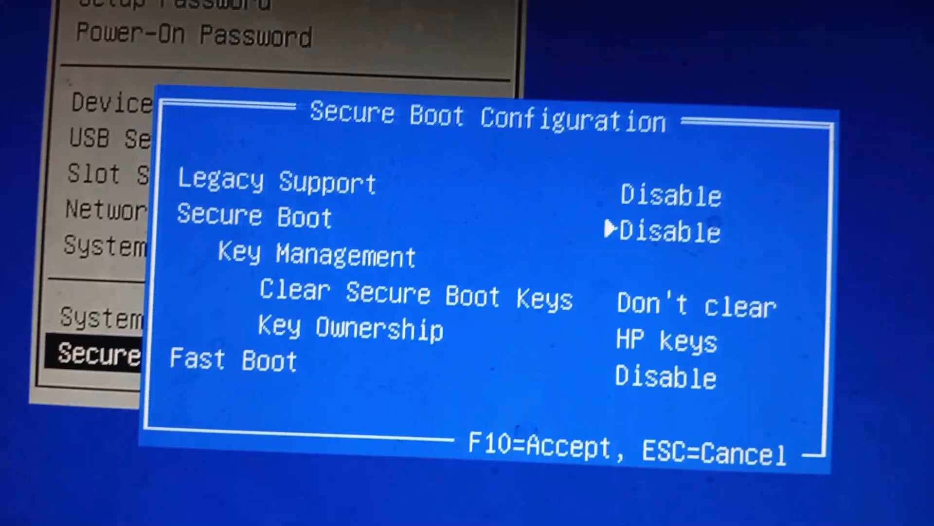
pyautogui.press('up')
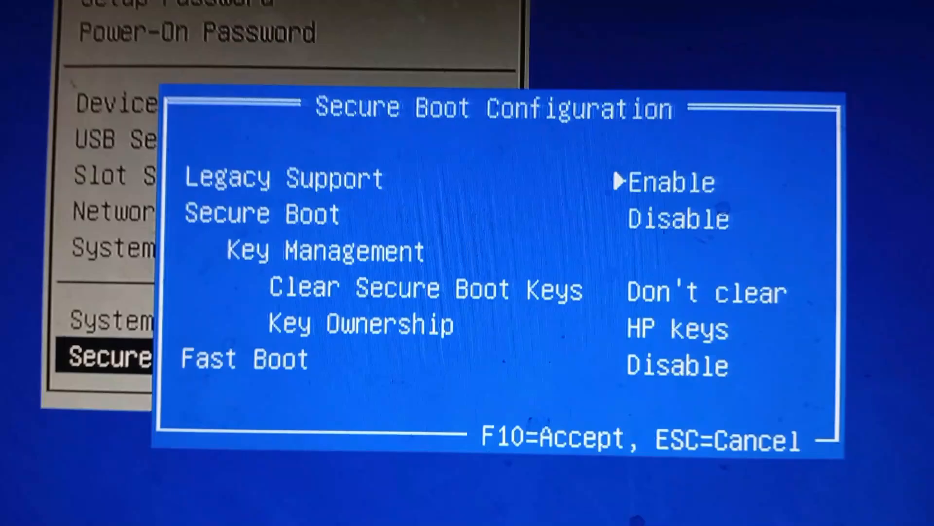
pyautogui.press('F10')
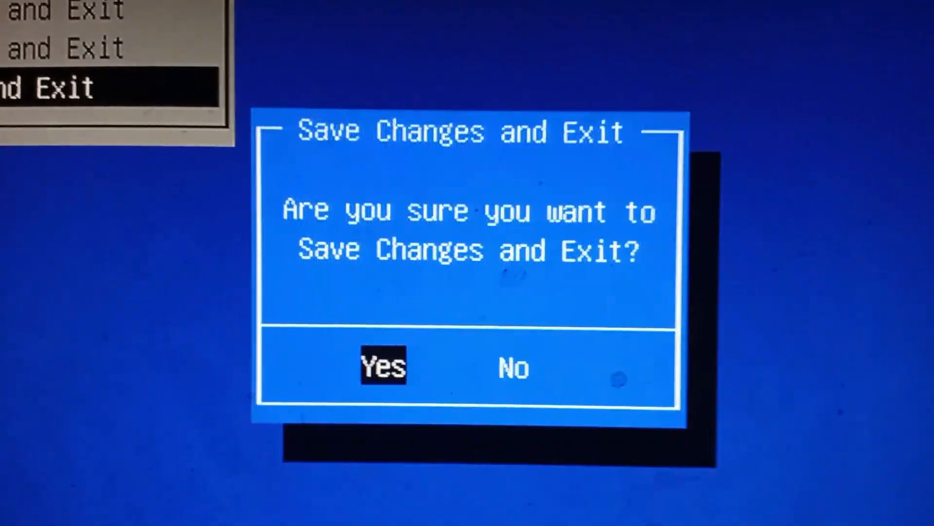
# - Confirm Save Changes and Exit, then start a search on the restarted desktop
pyautogui.press('Enter')
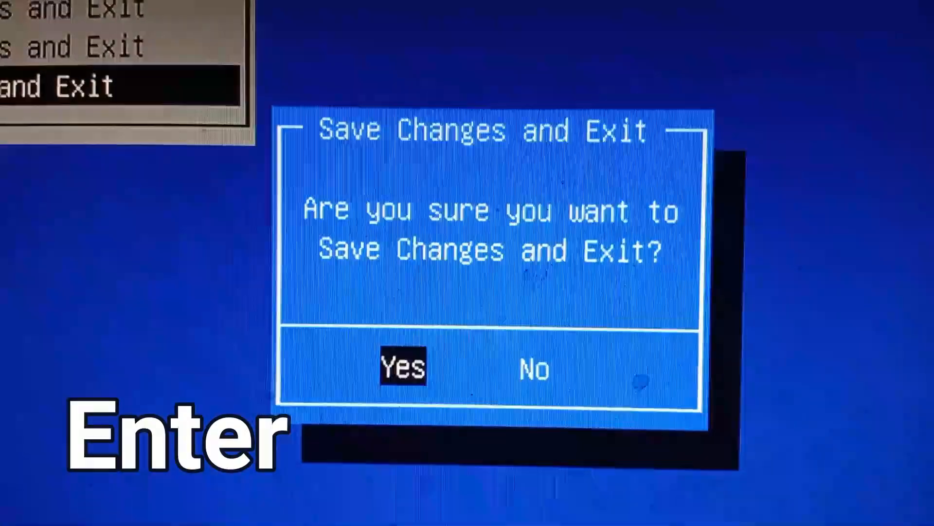
pyautogui.press('Enter')
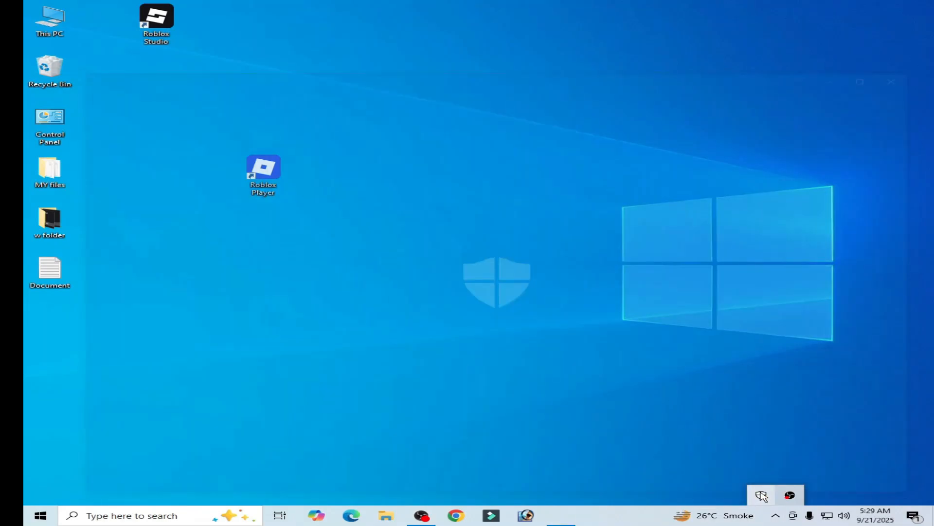
pyautogui.click(761, 495)
pyautogui.write('s')
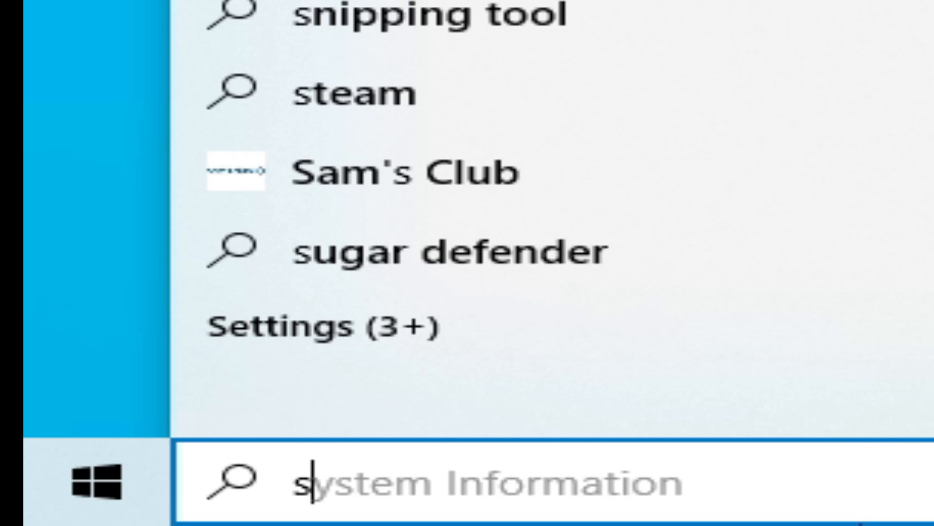
pyautogui.write('ysi')
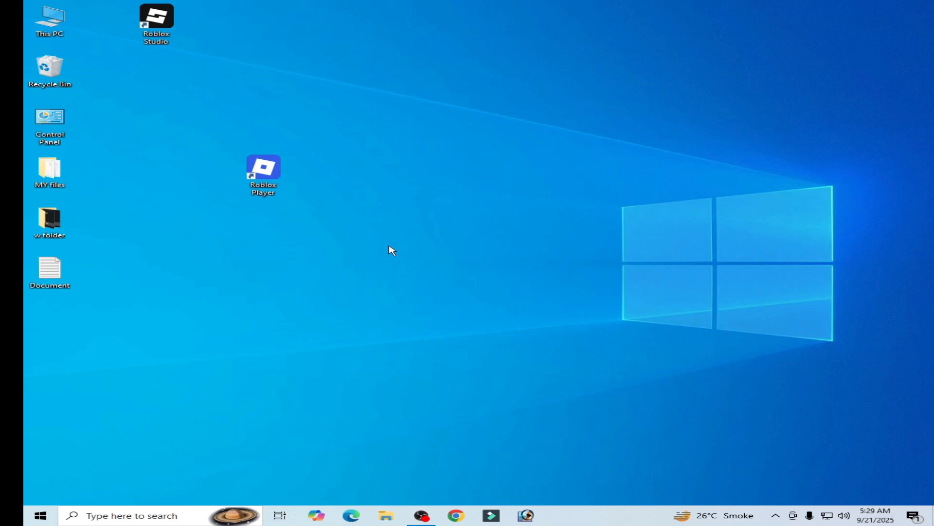
# - Tick Run as administrator and Disable fullscreen optimizations in Roblox Player's Compatibility properties and apply
pyautogui.moveTo(263, 173); pyautogui.dragTo(423, 225)
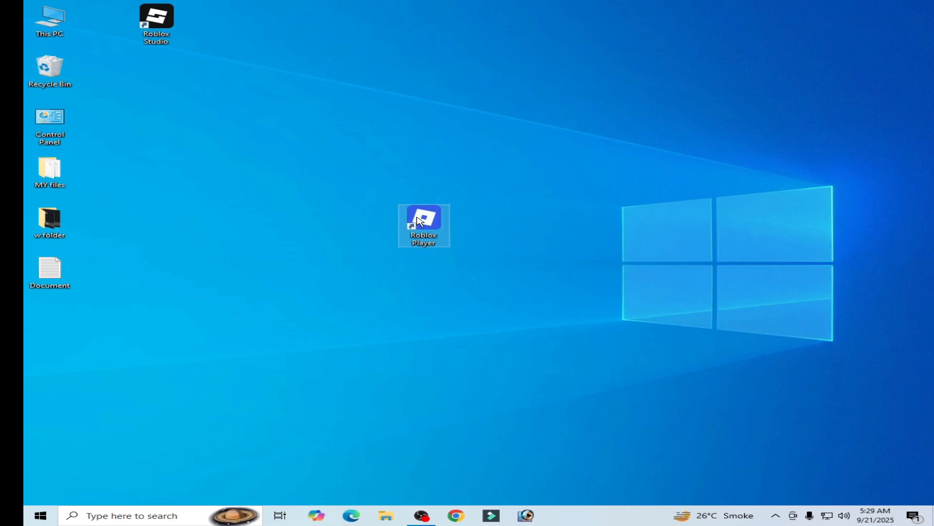
pyautogui.rightClick(424, 225)
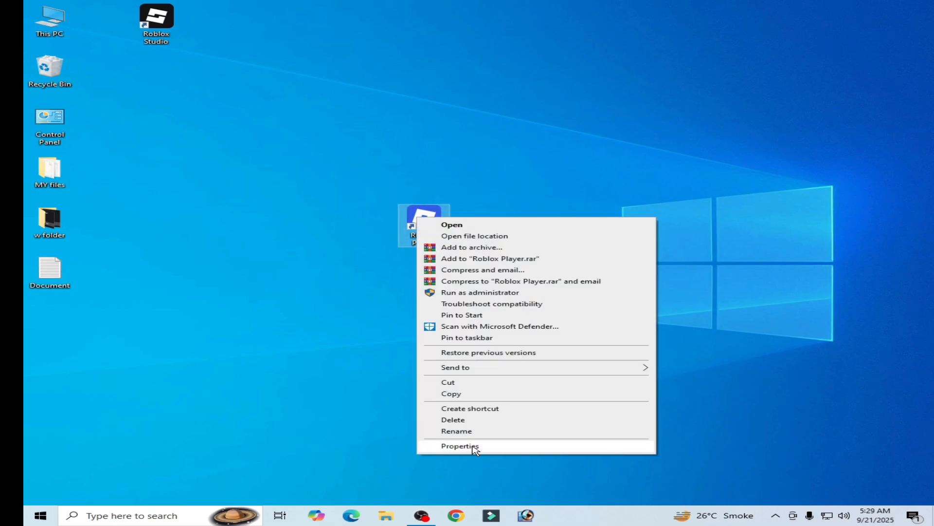
pyautogui.click(459, 446)
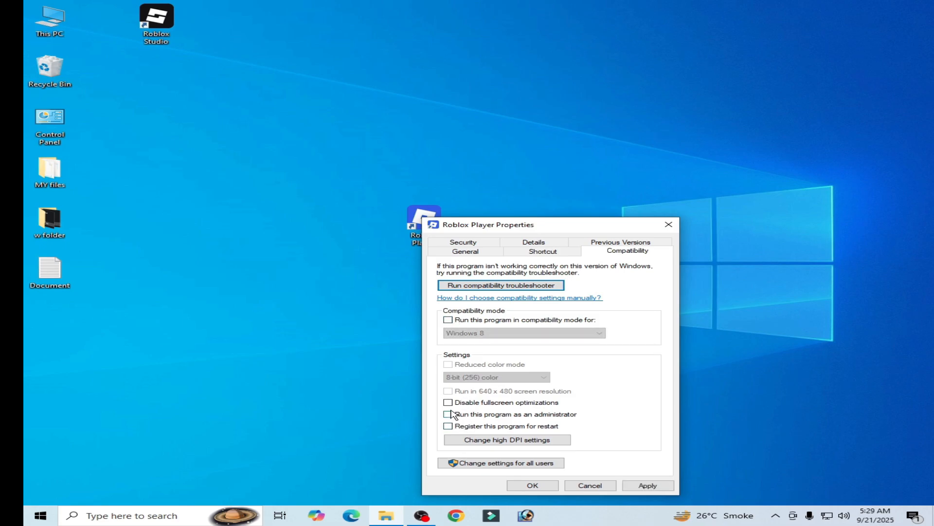
pyautogui.click(448, 413)
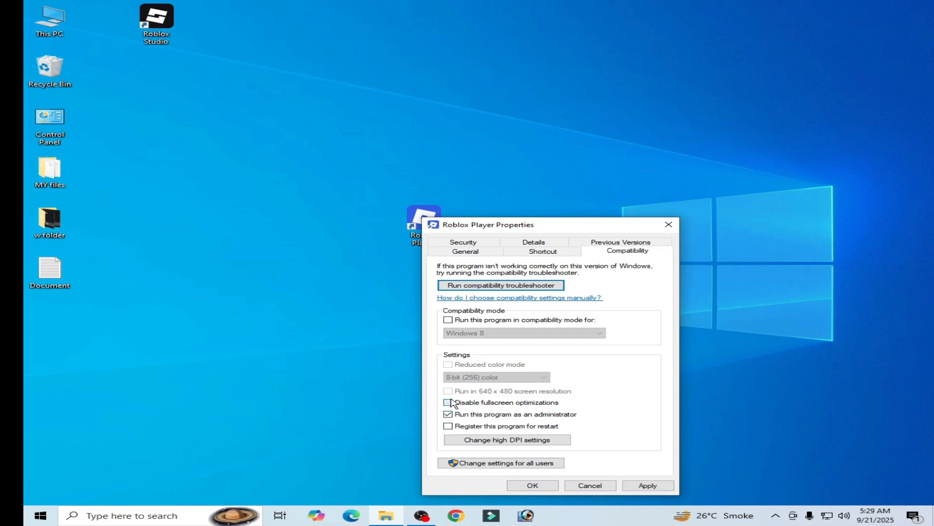
pyautogui.click(448, 402)
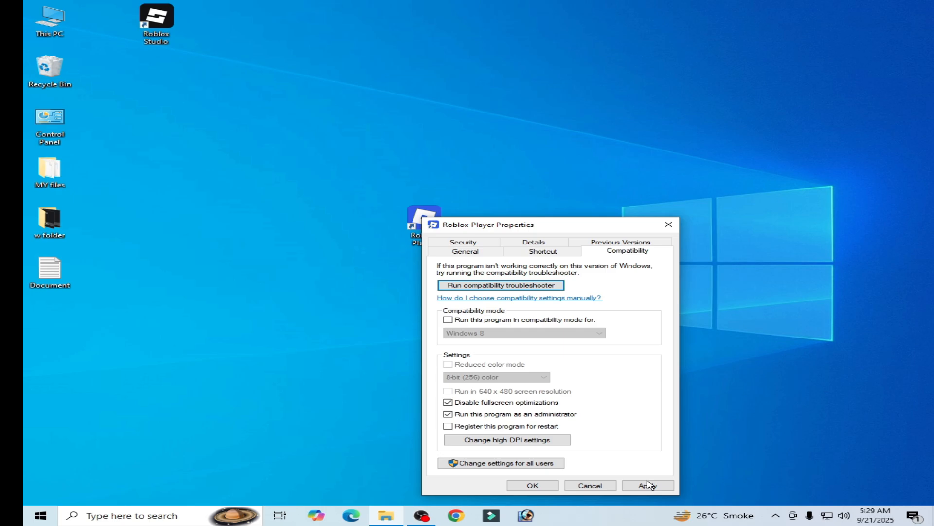
pyautogui.click(531, 485)
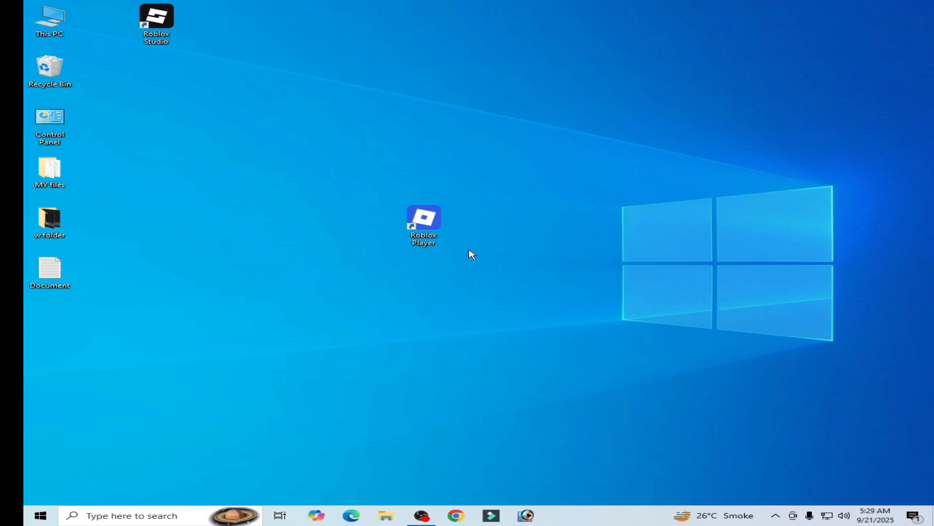
pyautogui.moveTo(520, 324)
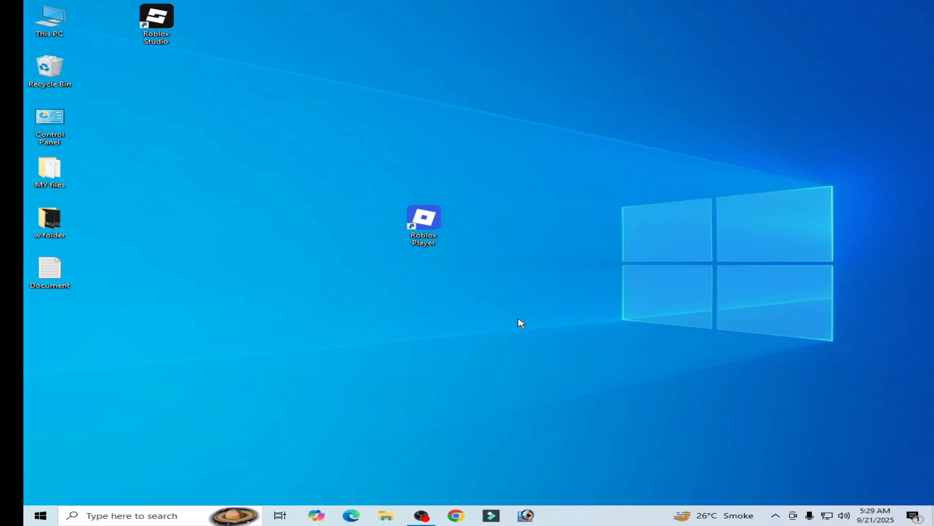
pyautogui.moveTo(530, 322)
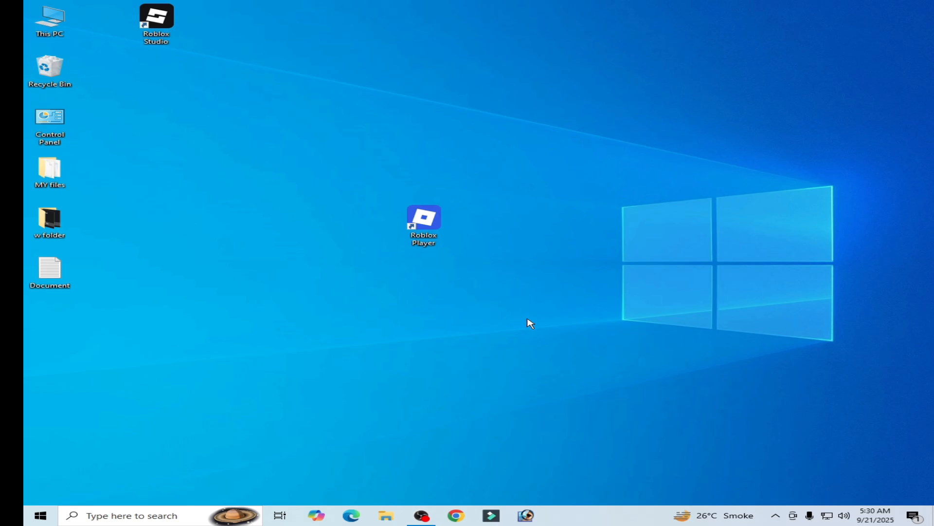
pyautogui.moveTo(127, 446)
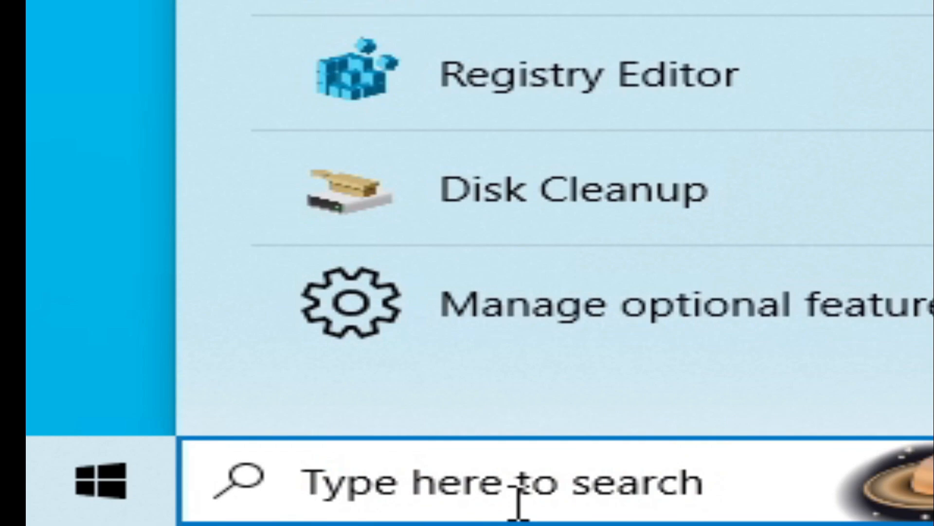
# - Find Roblox Player in Settings' Apps & features by searching 'roblox', then uninstall and confirm
pyautogui.write('settings')
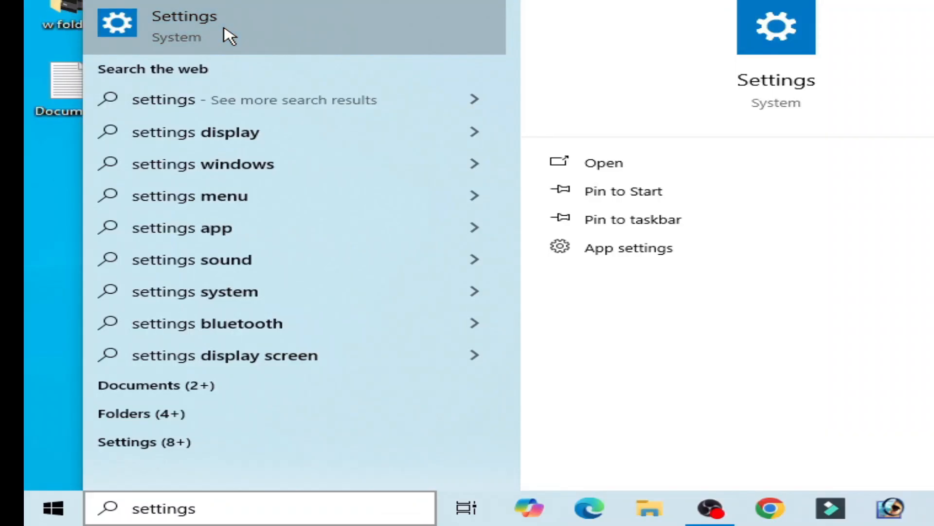
pyautogui.click(185, 16)
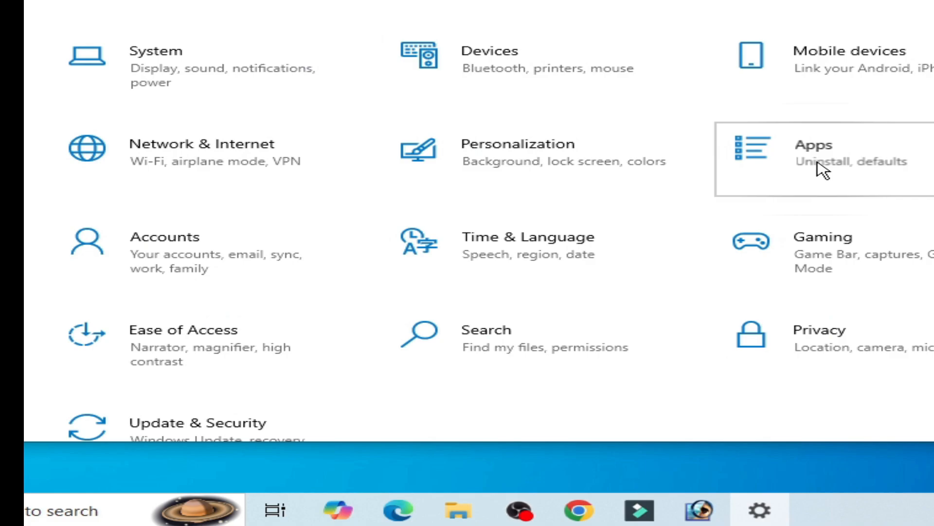
pyautogui.click(812, 144)
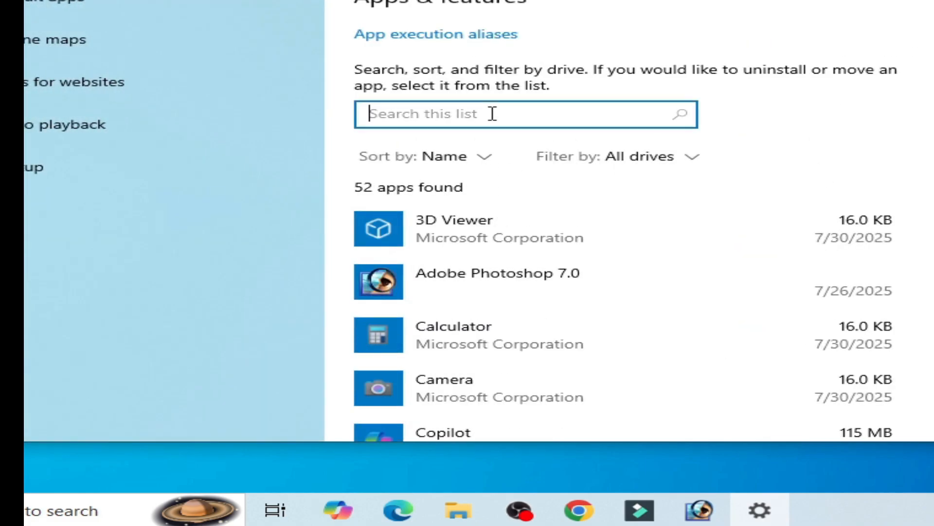
pyautogui.write('roblox')
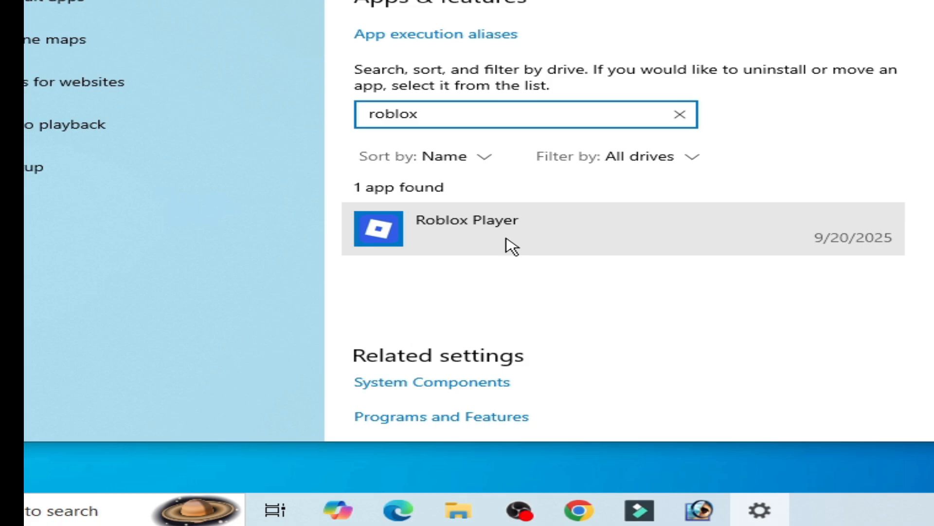
pyautogui.click(468, 229)
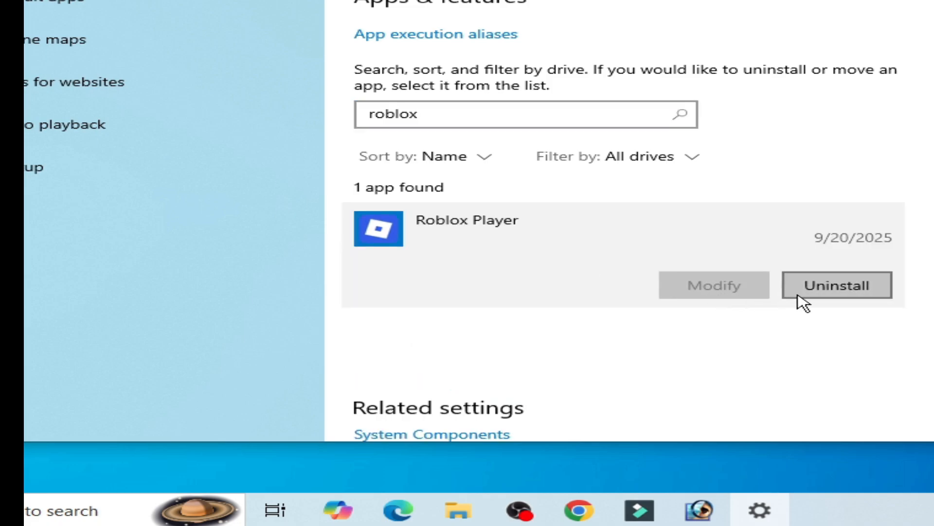
pyautogui.click(835, 284)
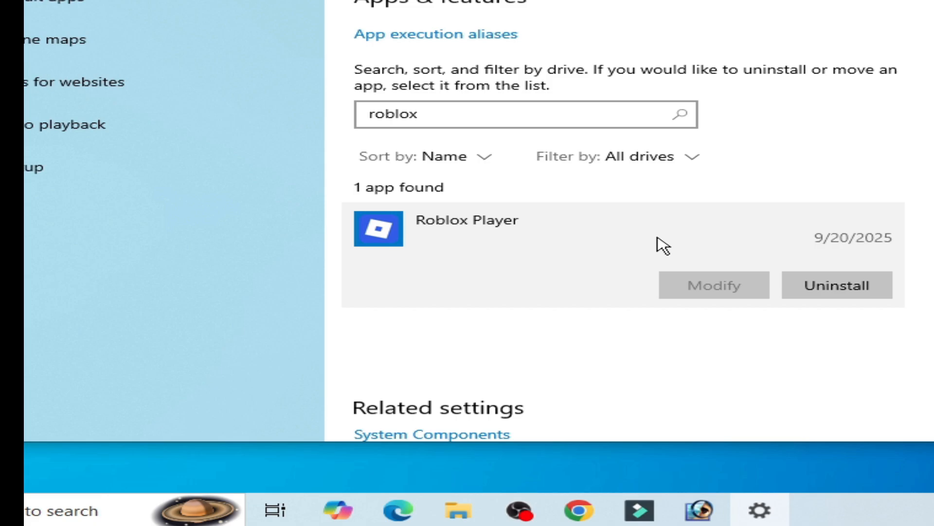
pyautogui.click(836, 285)
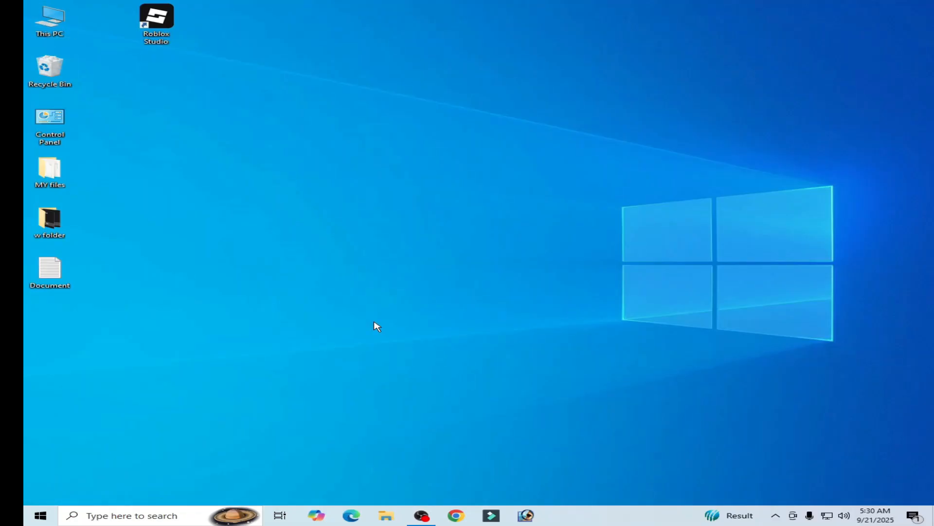
# - Browse to the Users folder in File Explorer, then open %localappdata% through Run
pyautogui.click(385, 515)
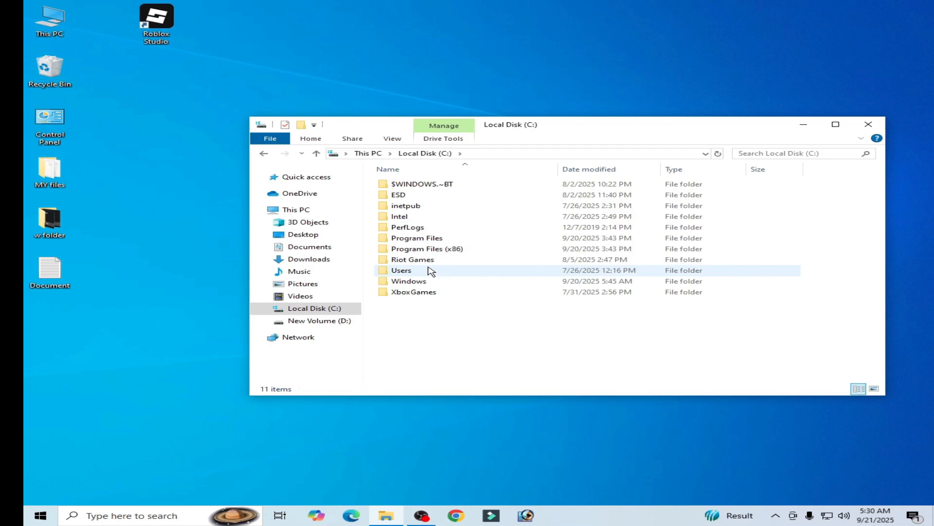
pyautogui.doubleClick(427, 249)
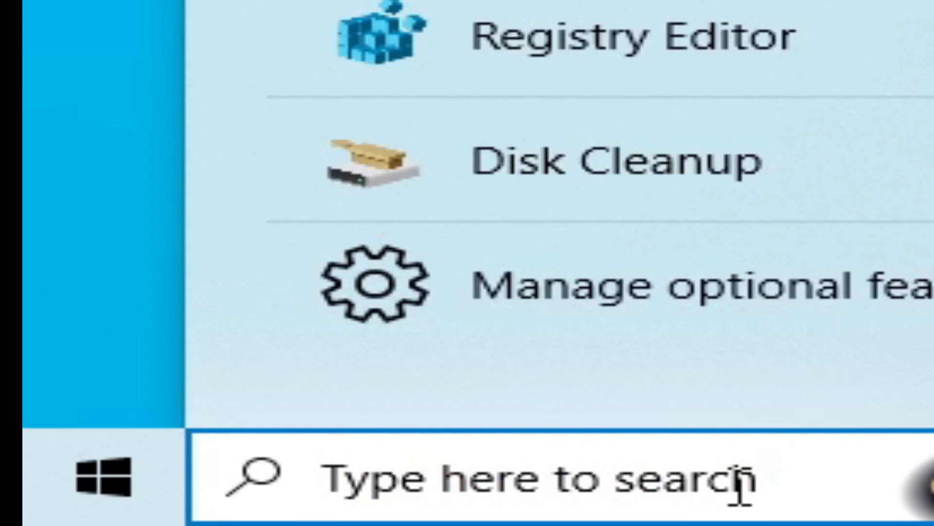
pyautogui.write('run')
pyautogui.write('%localappdata%')
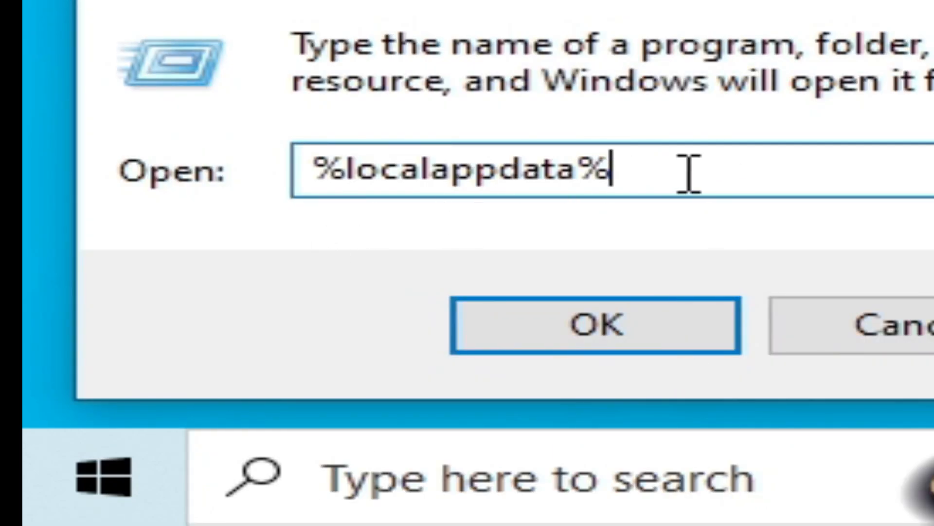
pyautogui.click(592, 318)
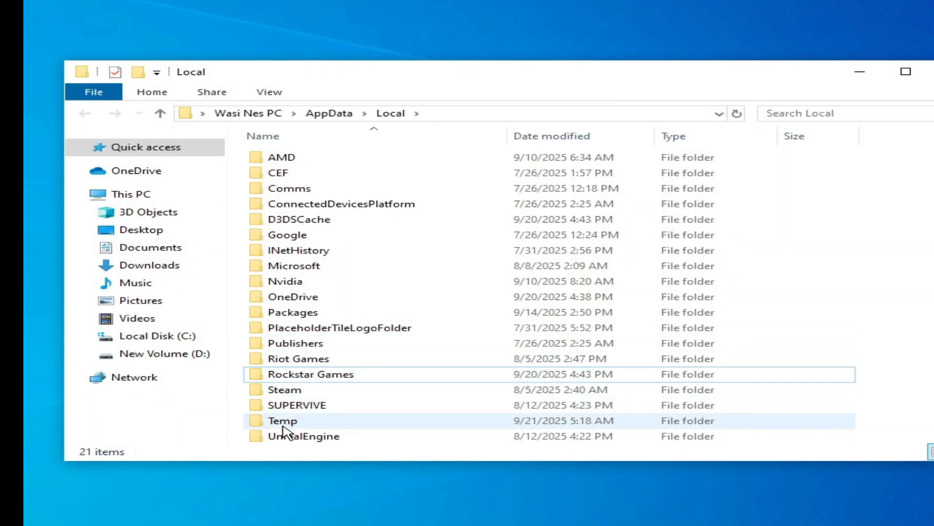
pyautogui.rightClick(286, 296)
pyautogui.write('regedit')
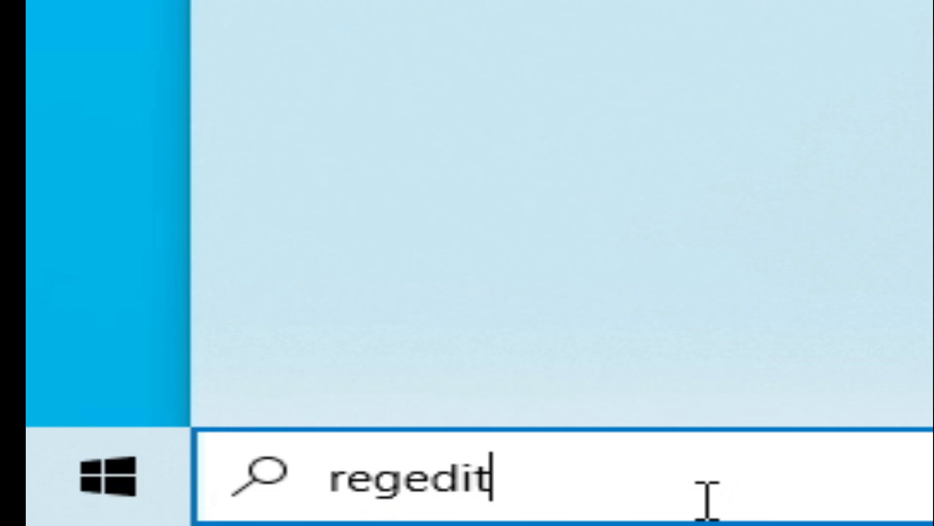
# - Open Registry Editor and delete the ROBLOX Corporation key under HKLM\SOFTWARE\WOW6432Node
pyautogui.rightClick(187, 82)
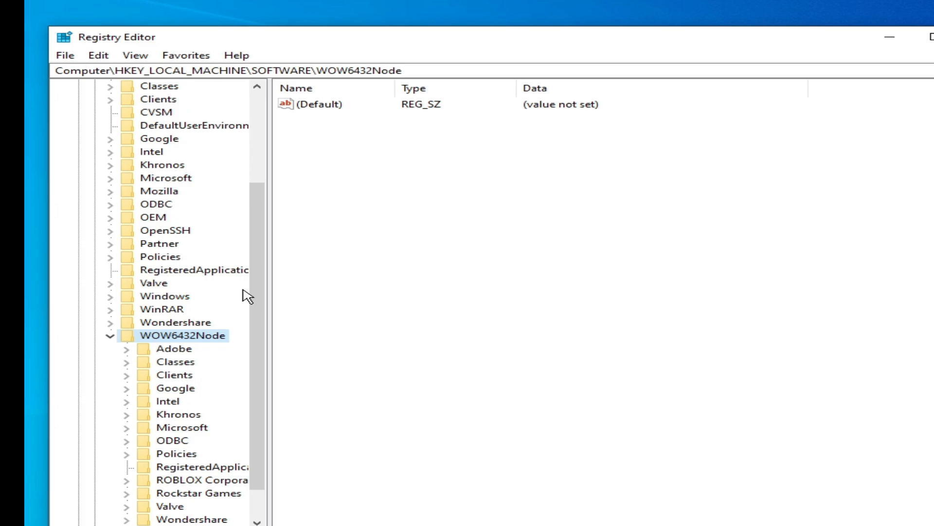
pyautogui.rightClick(179, 440)
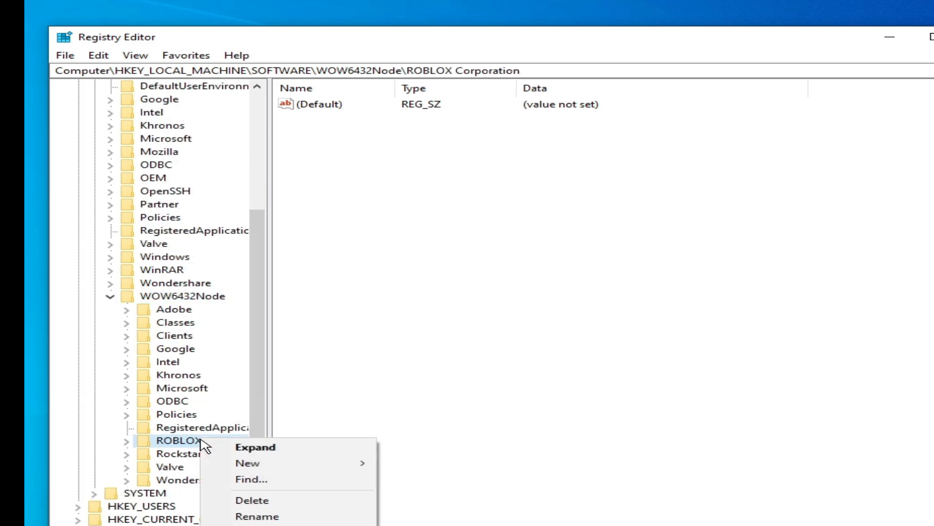
pyautogui.click(252, 500)
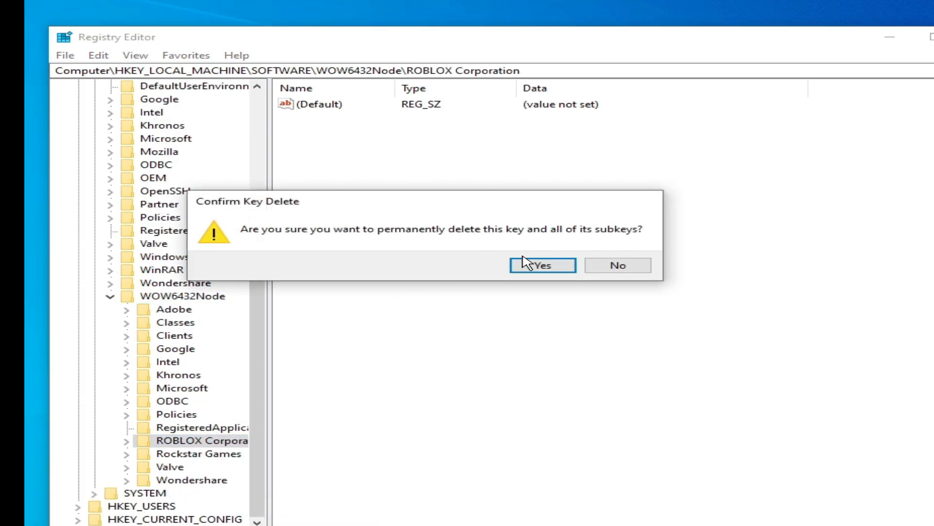
pyautogui.click(541, 265)
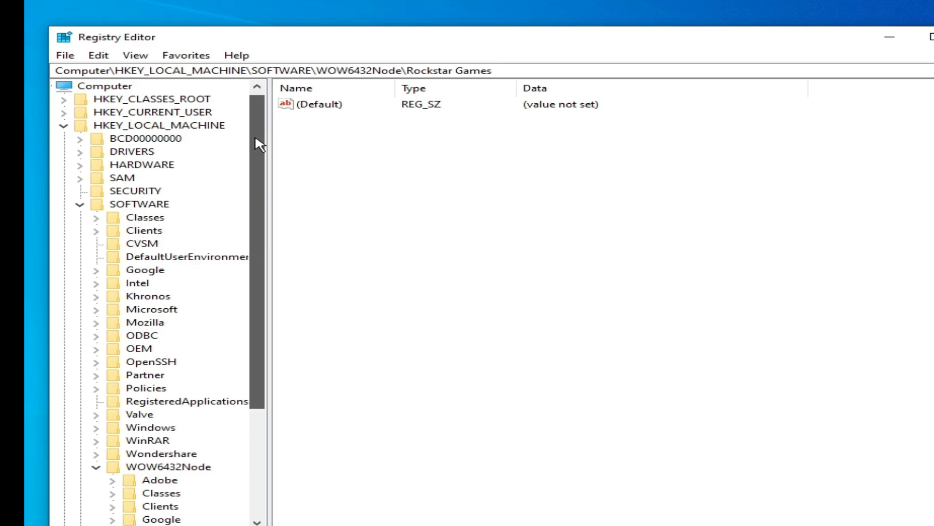
# - Collapse HKEY_LOCAL_MACHINE and expand HKEY_CURRENT_USER\SOFTWARE to check for Roblox keys
pyautogui.click(79, 126)
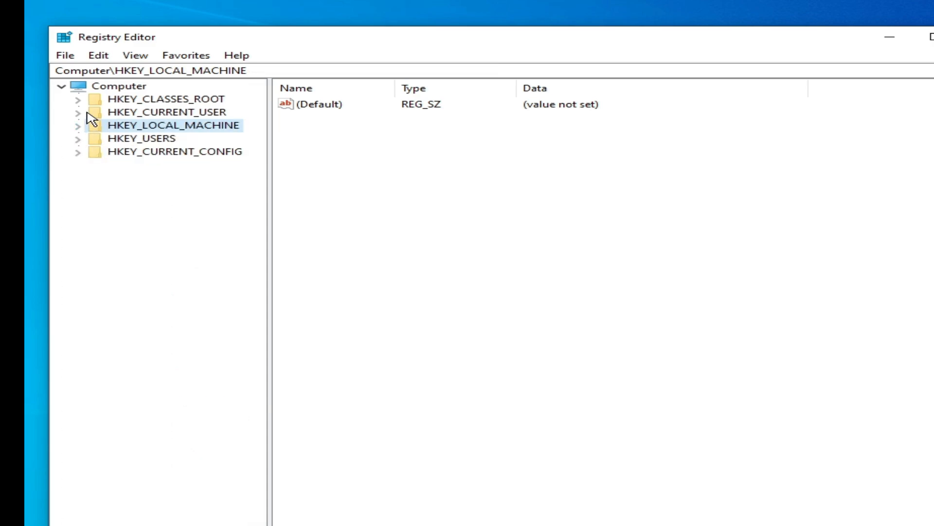
pyautogui.click(155, 230)
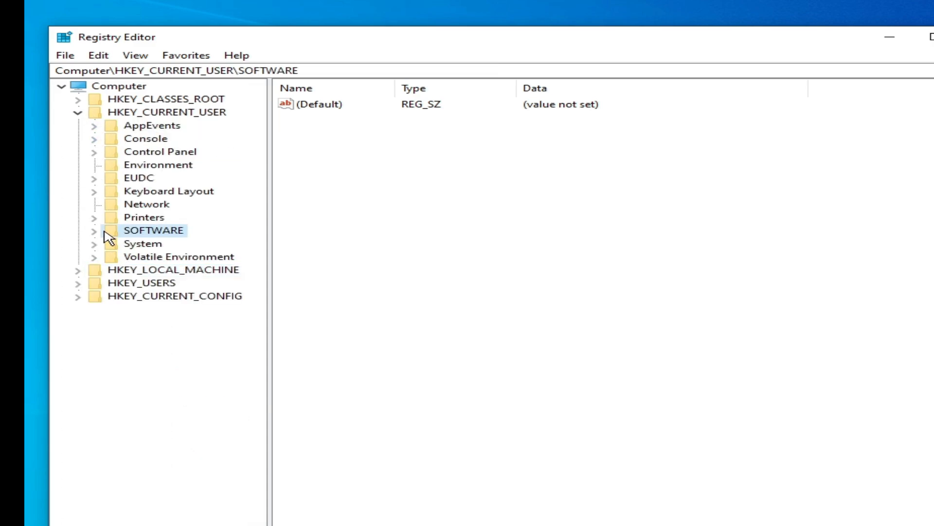
pyautogui.click(93, 230)
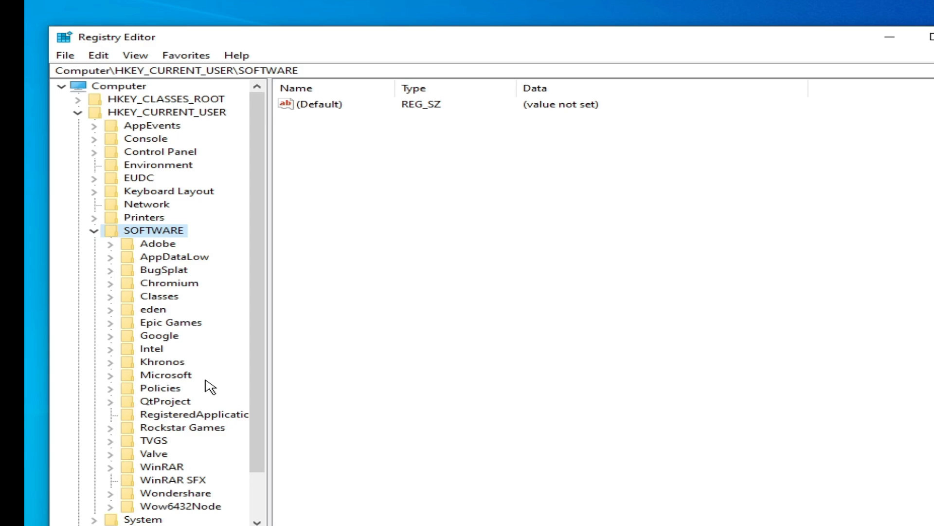
pyautogui.scroll(-3)
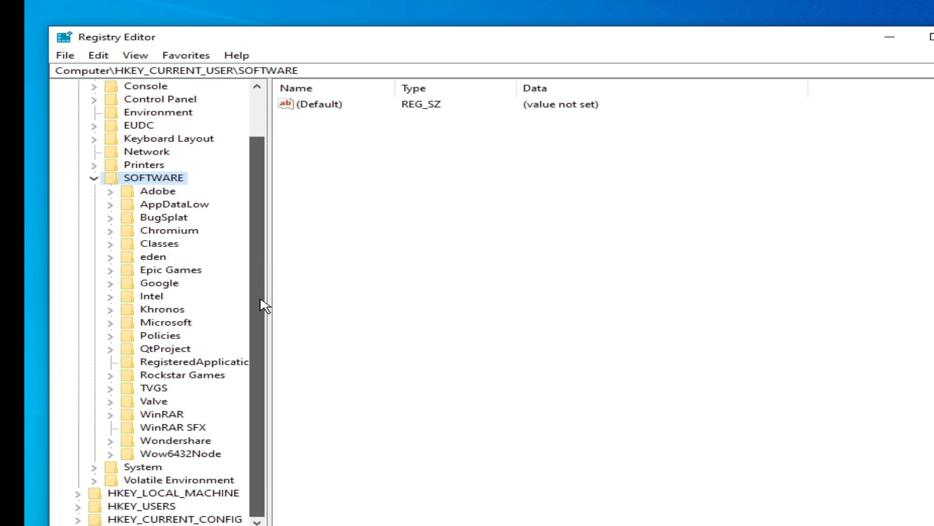
pyautogui.moveTo(182, 414)
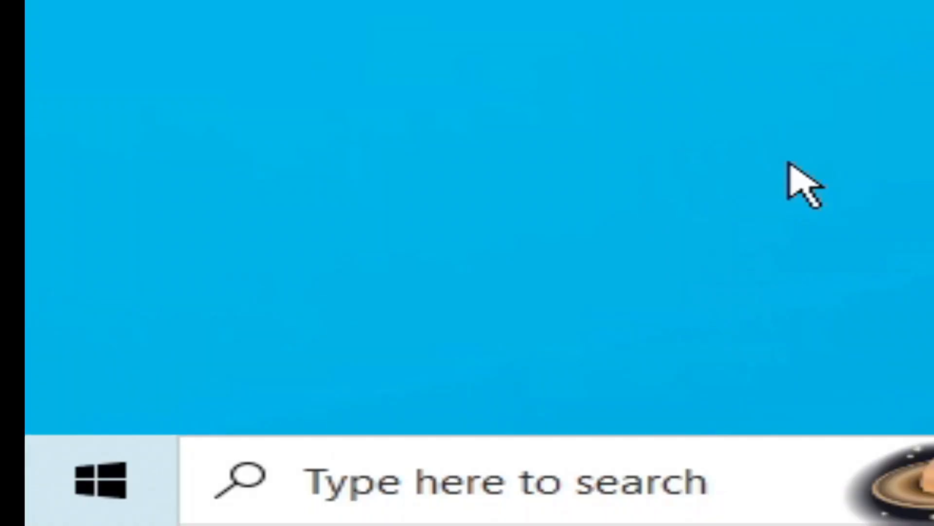
# - Download the Roblox Windows app installer from roblox.com
pyautogui.click(99, 385)
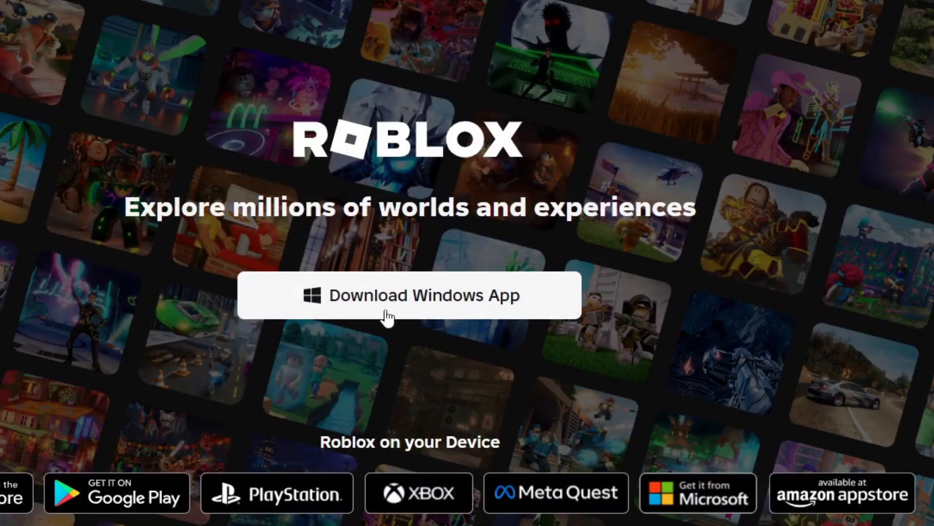
pyautogui.click(409, 295)
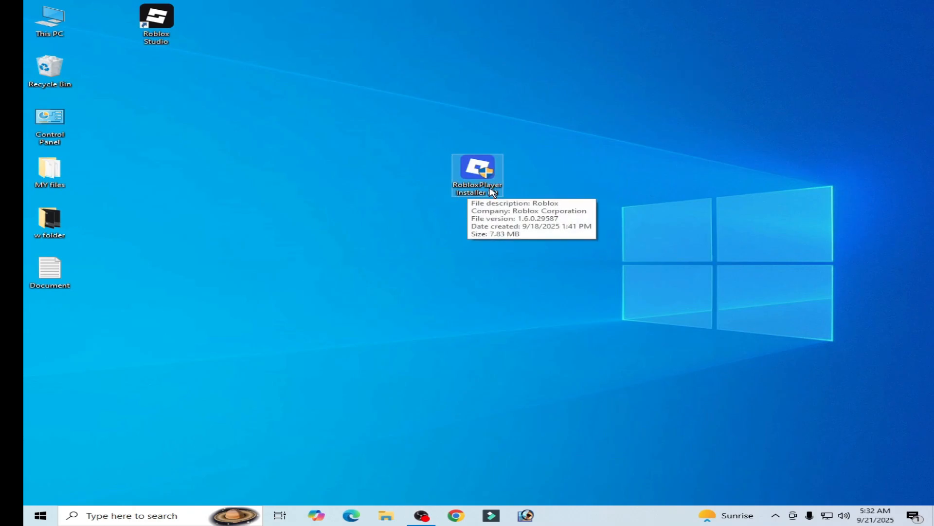
# - Tick 'Run this program as an administrator' in RobloxPlayerInstaller's Compatibility properties and save
pyautogui.rightClick(477, 173)
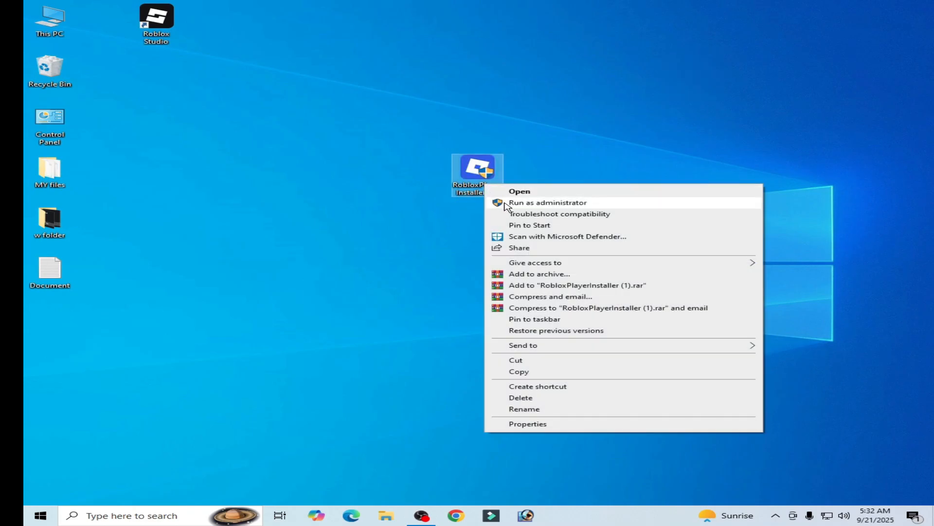
pyautogui.click(528, 423)
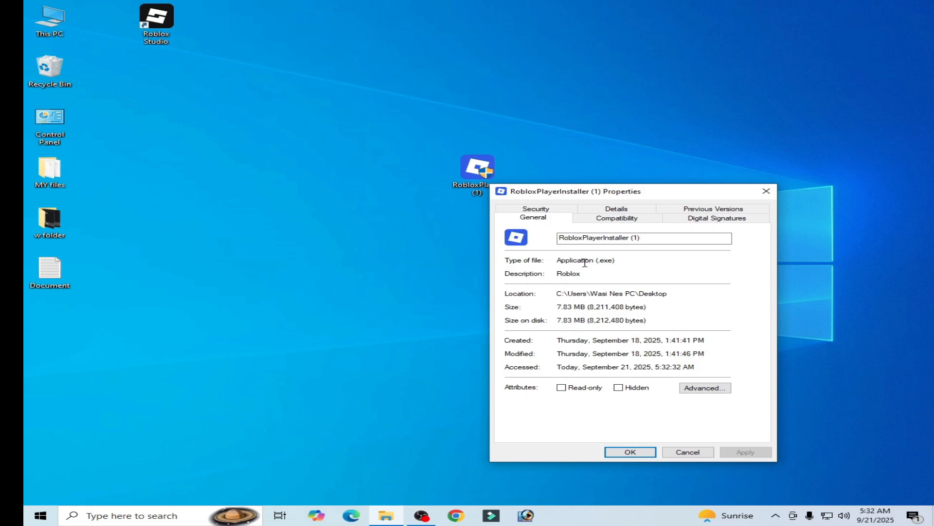
pyautogui.click(617, 217)
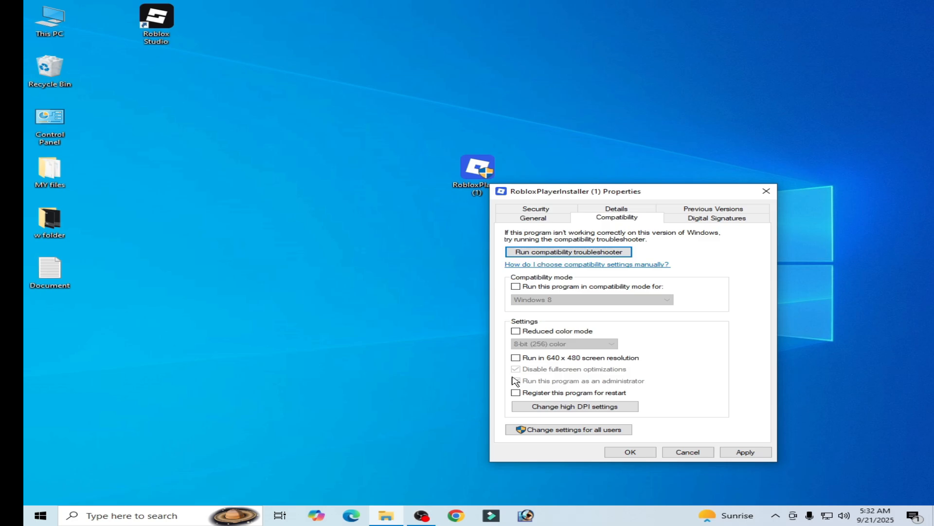
pyautogui.click(516, 380)
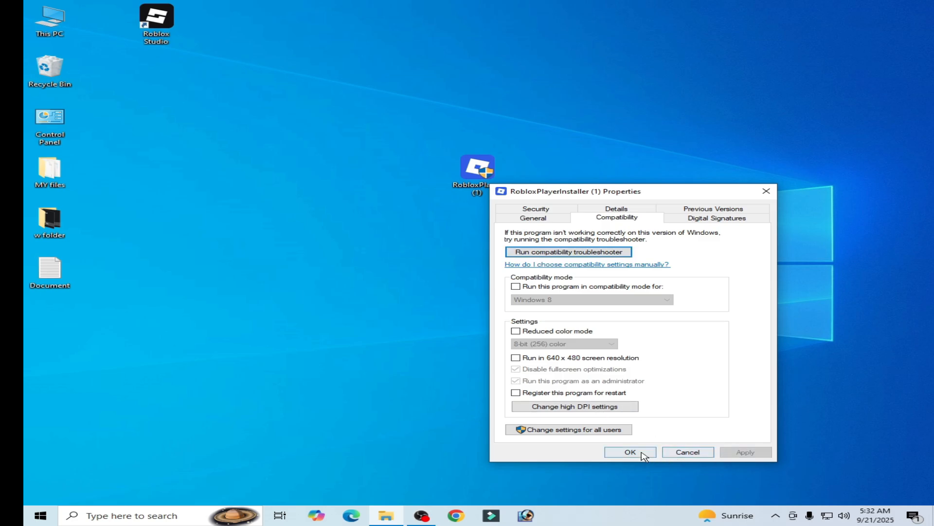
pyautogui.click(630, 452)
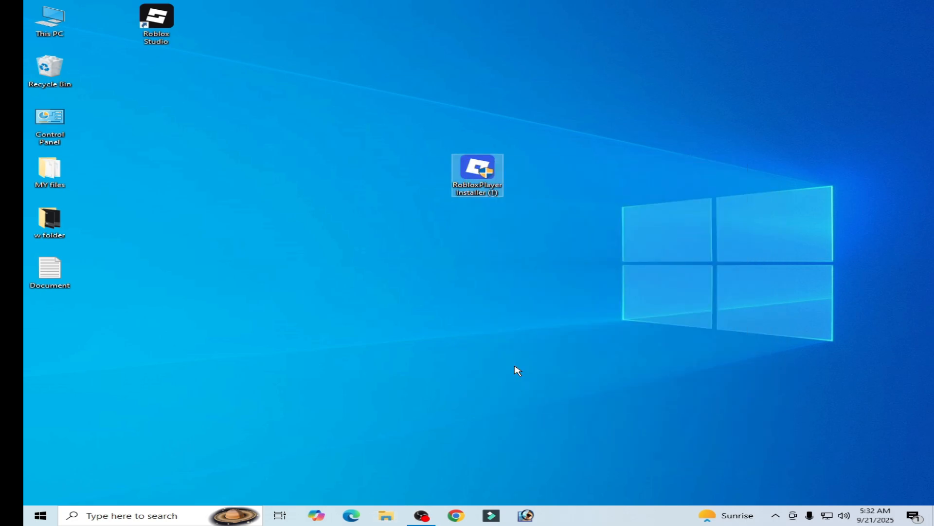